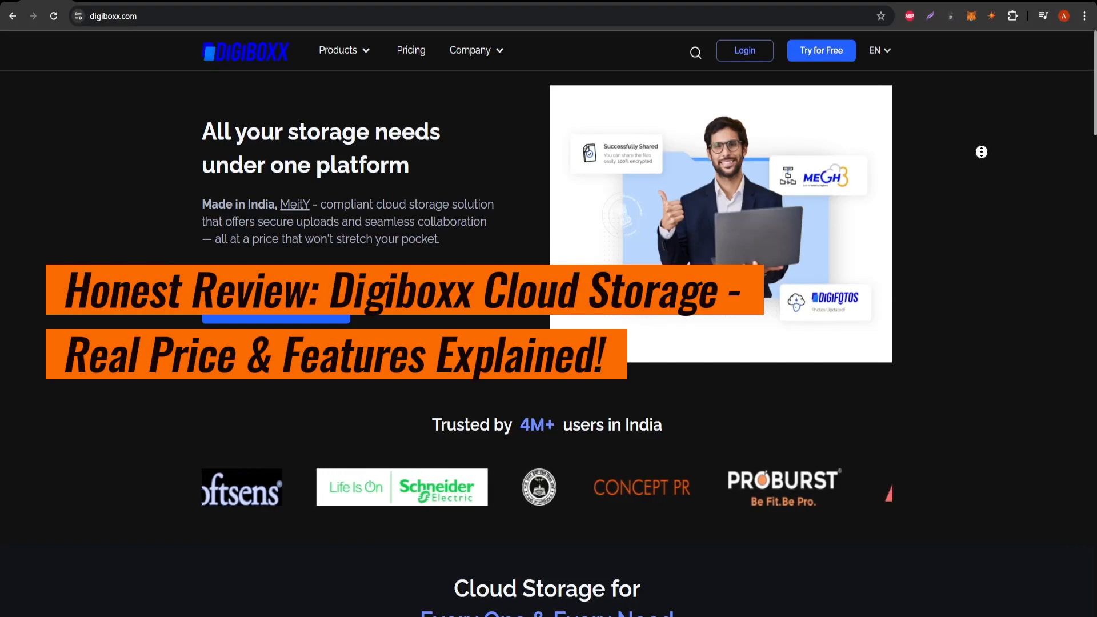
Scroll the homepage from the hero banner past the audience plan cards.
{"action": "scroll", "scroll_direction": "down", "scroll_amount": 3}
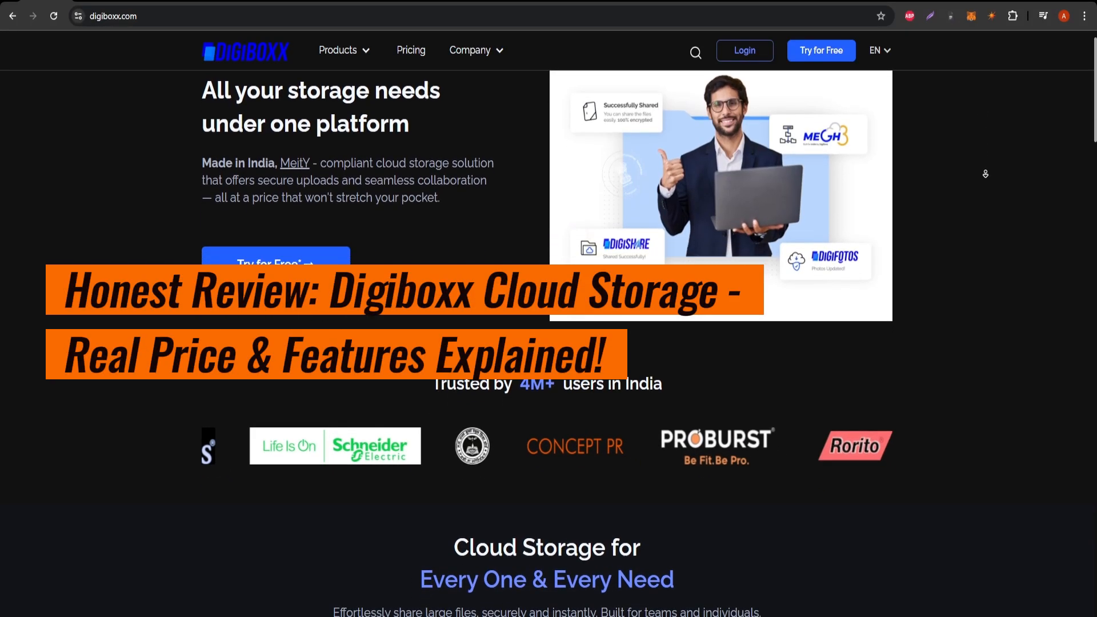
{"action": "scroll", "scroll_direction": "down", "scroll_amount": 3}
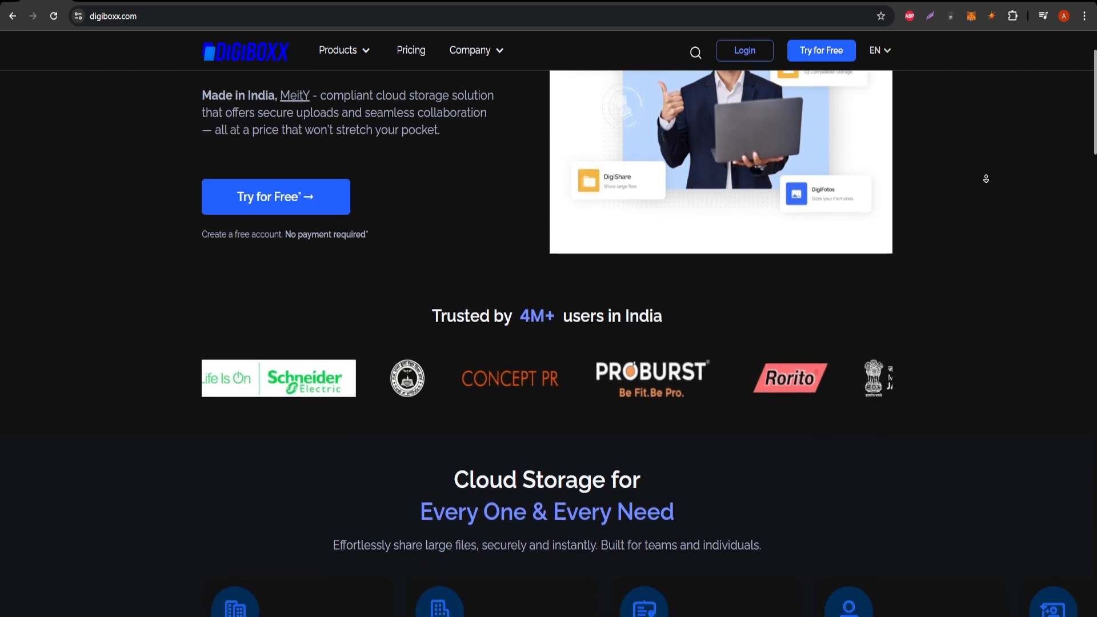
{"action": "scroll", "scroll_direction": "down", "scroll_amount": 3}
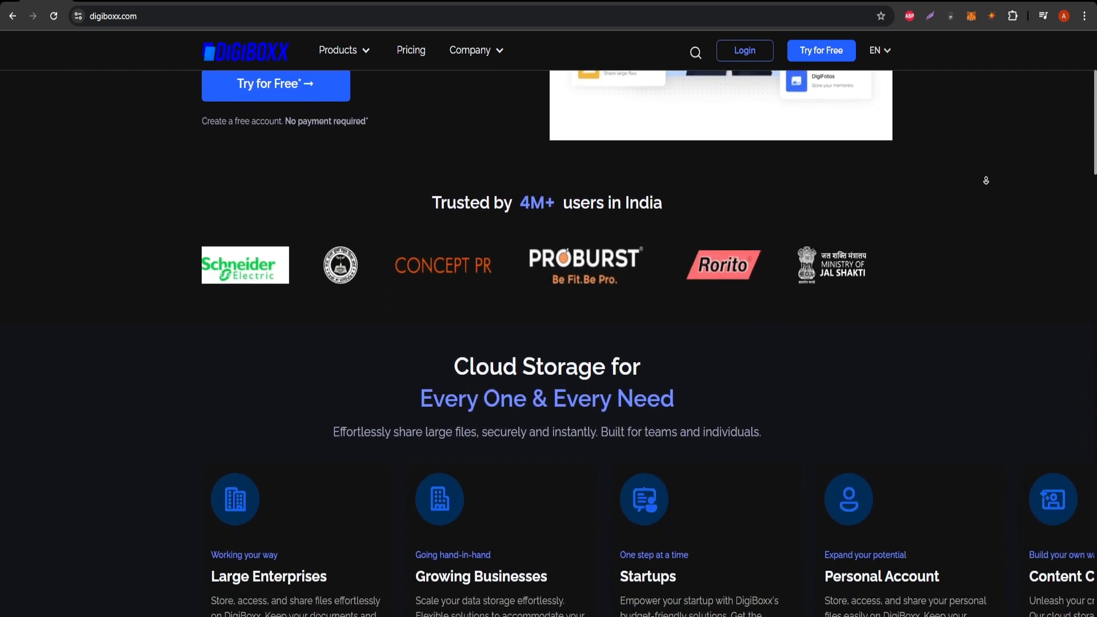
{"action": "scroll", "scroll_direction": "down", "scroll_amount": 3}
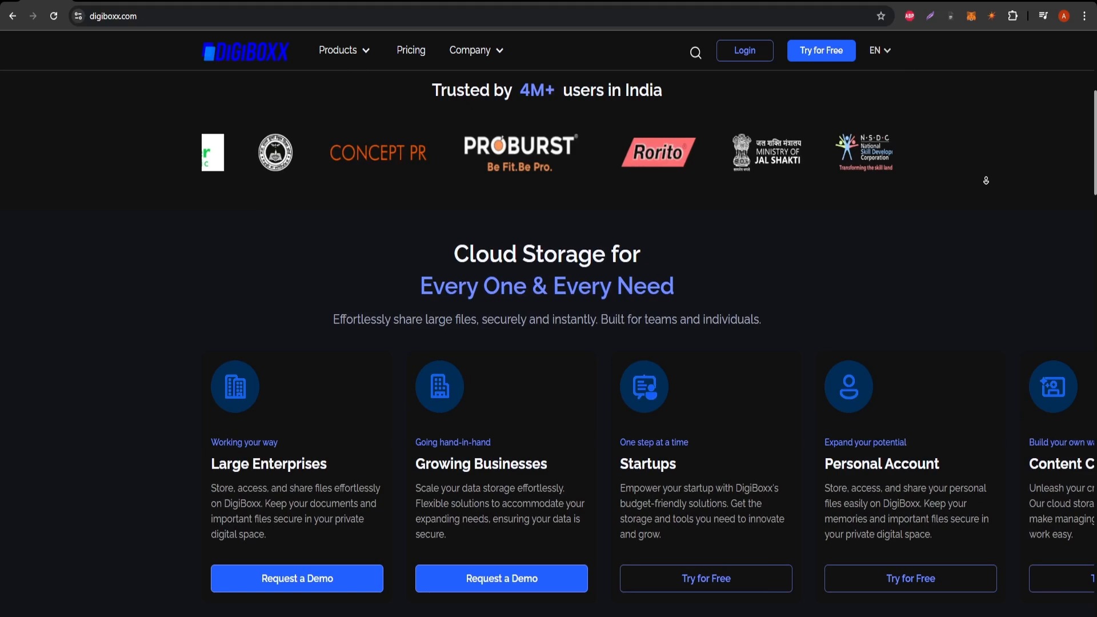
{"action": "scroll", "scroll_direction": "down", "scroll_amount": 3}
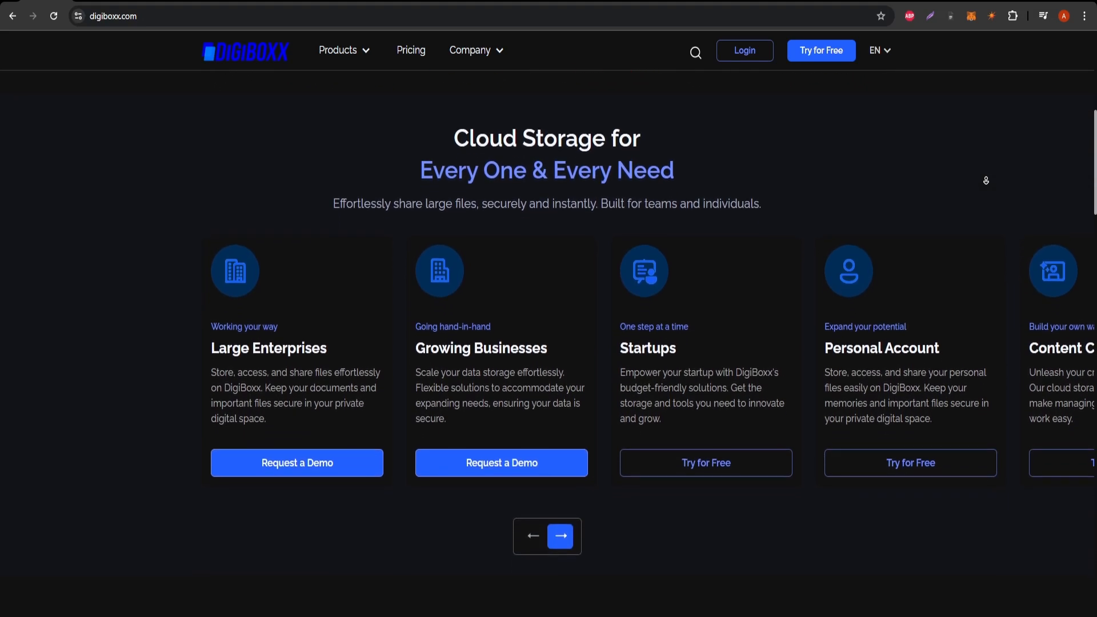
{"action": "scroll", "scroll_direction": "down", "scroll_amount": 3}
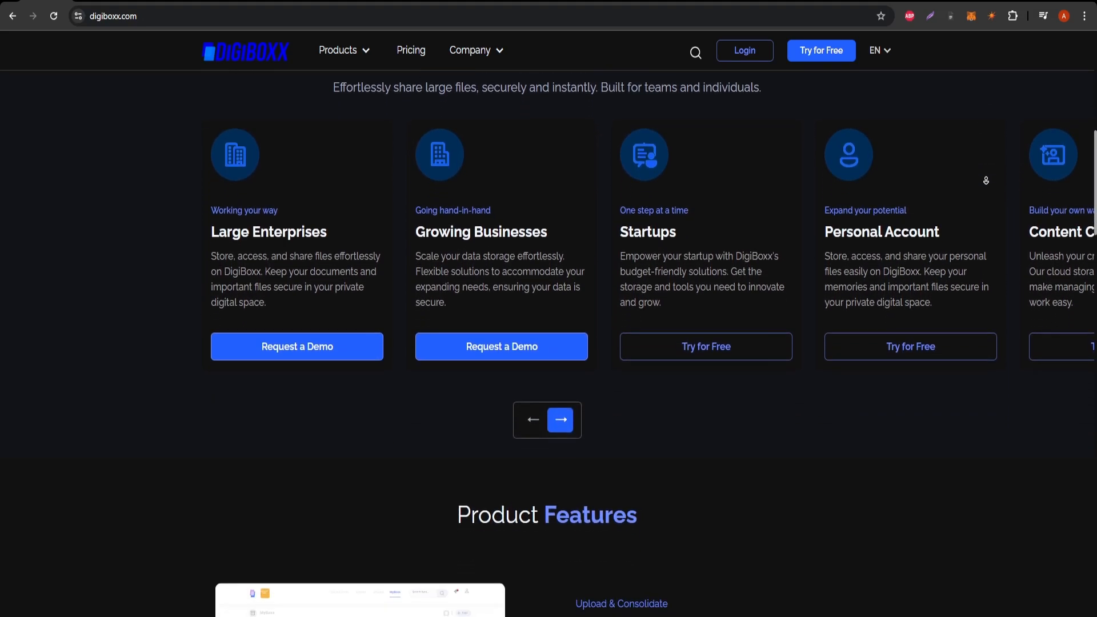
{"action": "scroll", "scroll_direction": "down", "scroll_amount": 3}
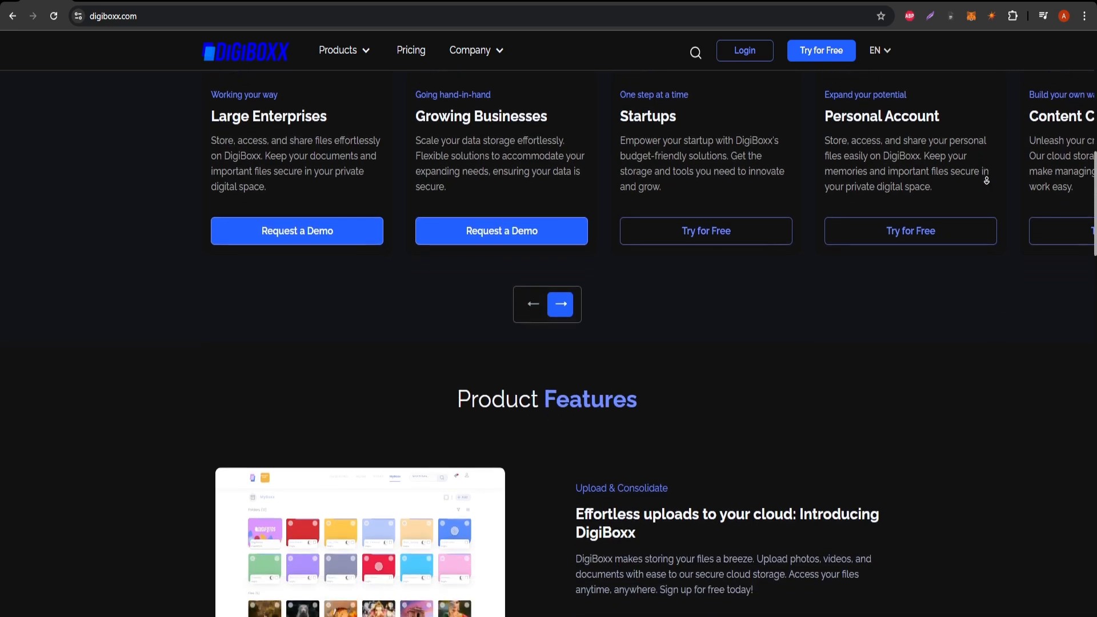
Continue down through Product Features to the Megh3 backup 'Know more' section.
{"action": "scroll", "scroll_direction": "down", "scroll_amount": 3}
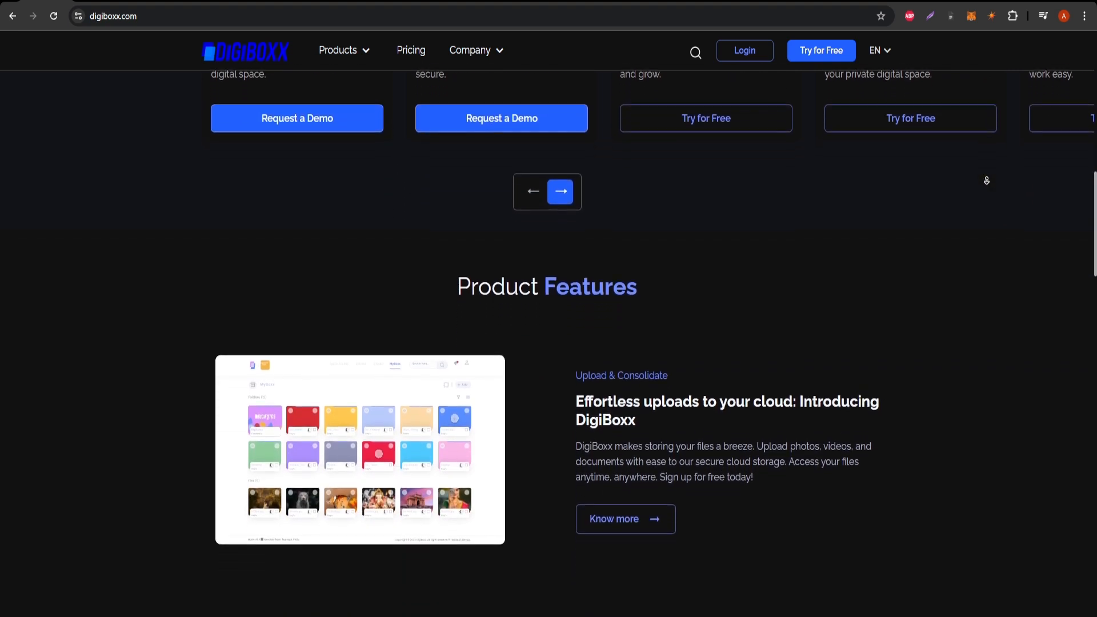
{"action": "scroll", "scroll_direction": "down", "scroll_amount": 3}
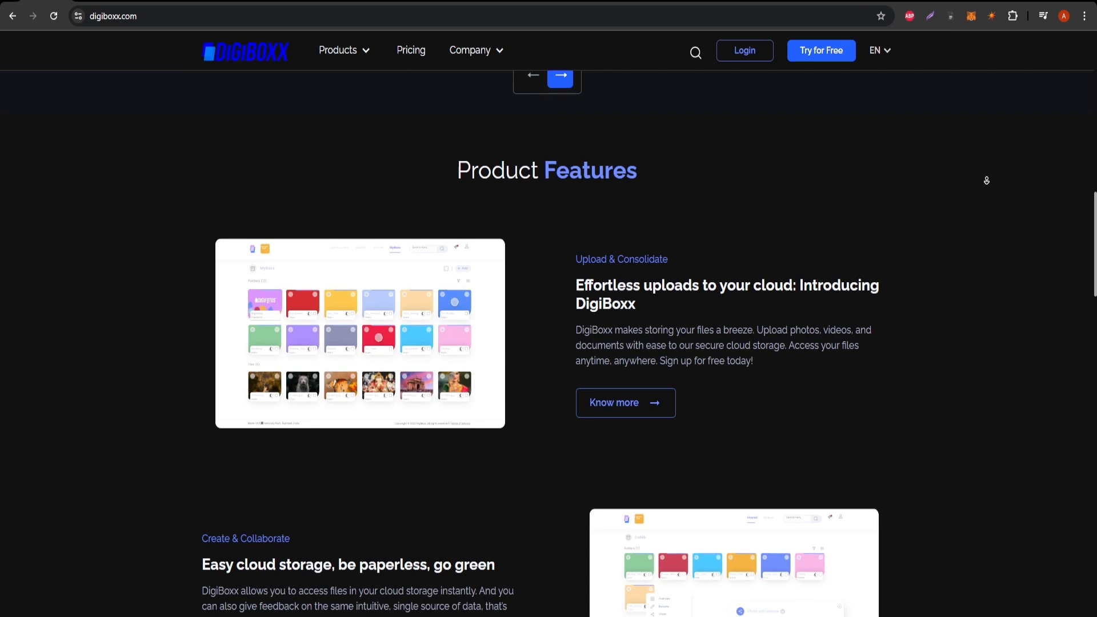
{"action": "scroll", "scroll_direction": "down", "scroll_amount": 3}
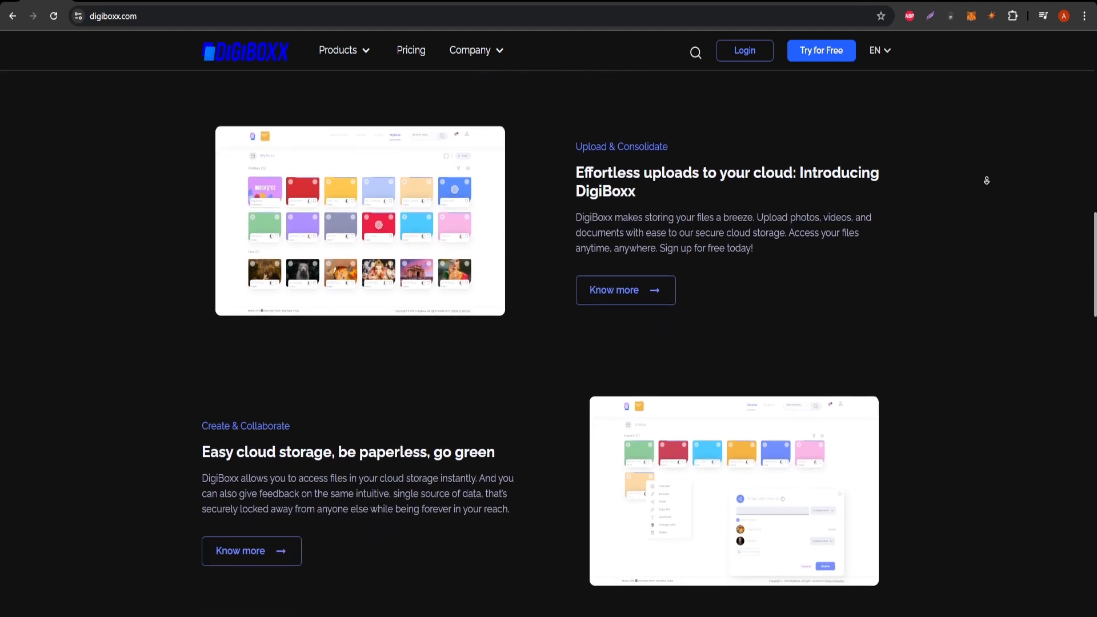
{"action": "scroll", "scroll_direction": "down", "scroll_amount": 3}
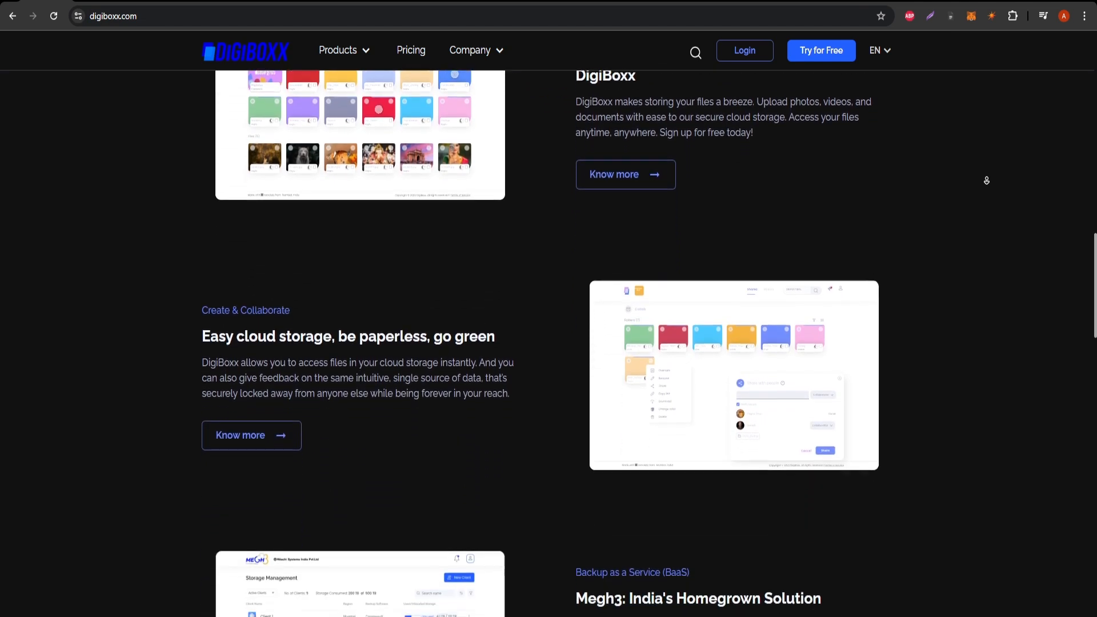
{"action": "scroll", "scroll_direction": "down", "scroll_amount": 3}
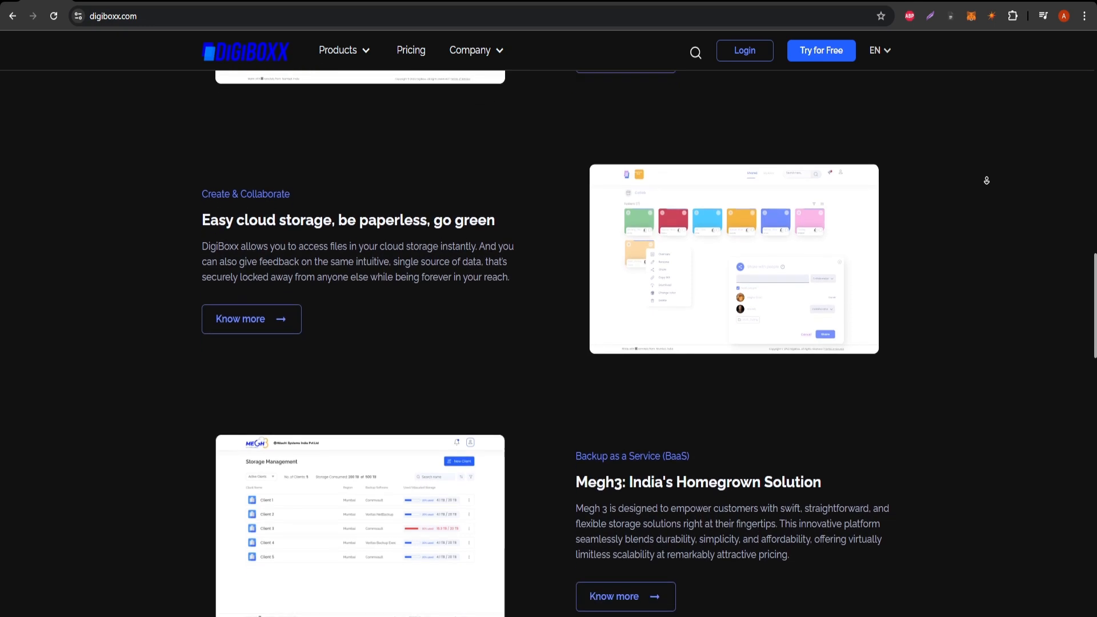
{"action": "scroll", "scroll_direction": "down", "scroll_amount": 3}
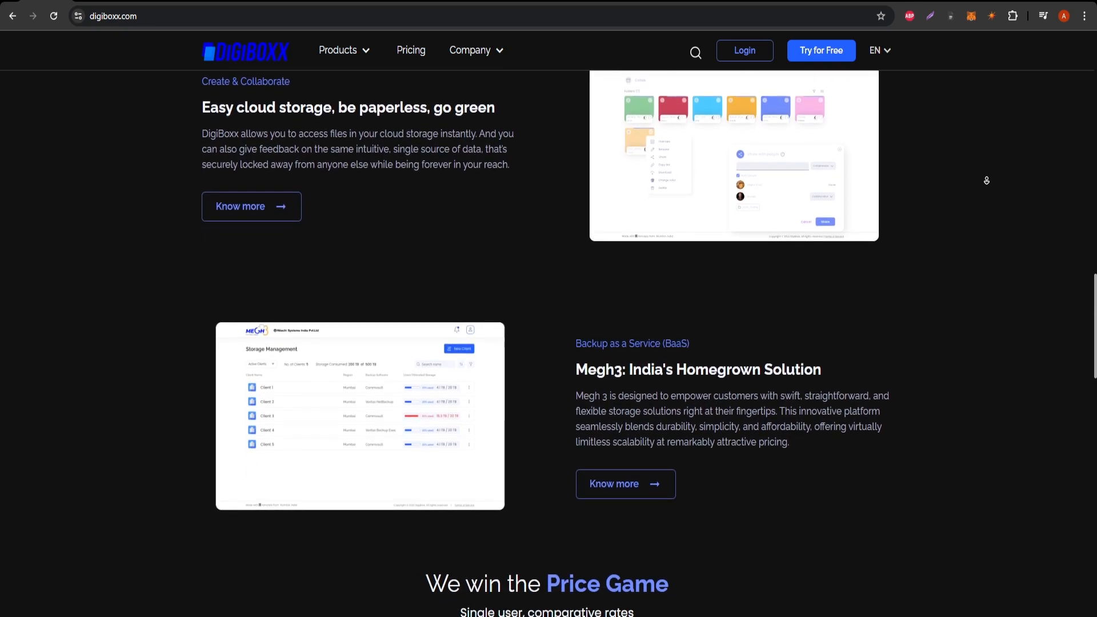
Scroll through the 'We win the Price Game' 2TB comparison against Dropbox, Drive and Mega.
{"action": "scroll", "scroll_direction": "down", "scroll_amount": 3}
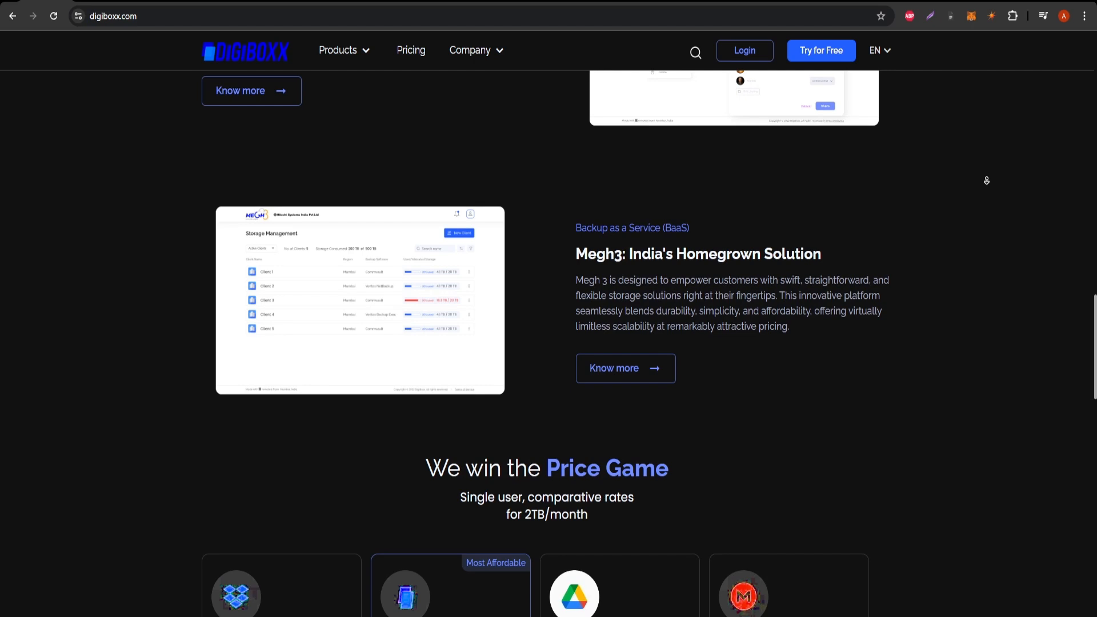
{"action": "scroll", "scroll_direction": "down", "scroll_amount": 3}
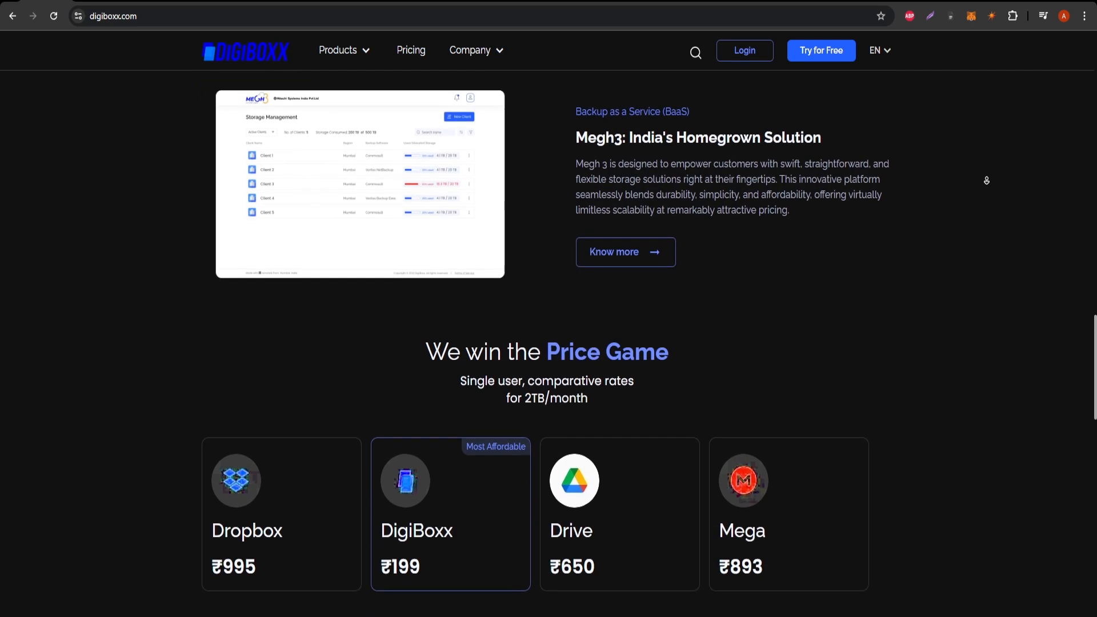
{"action": "scroll", "scroll_direction": "down", "scroll_amount": 3}
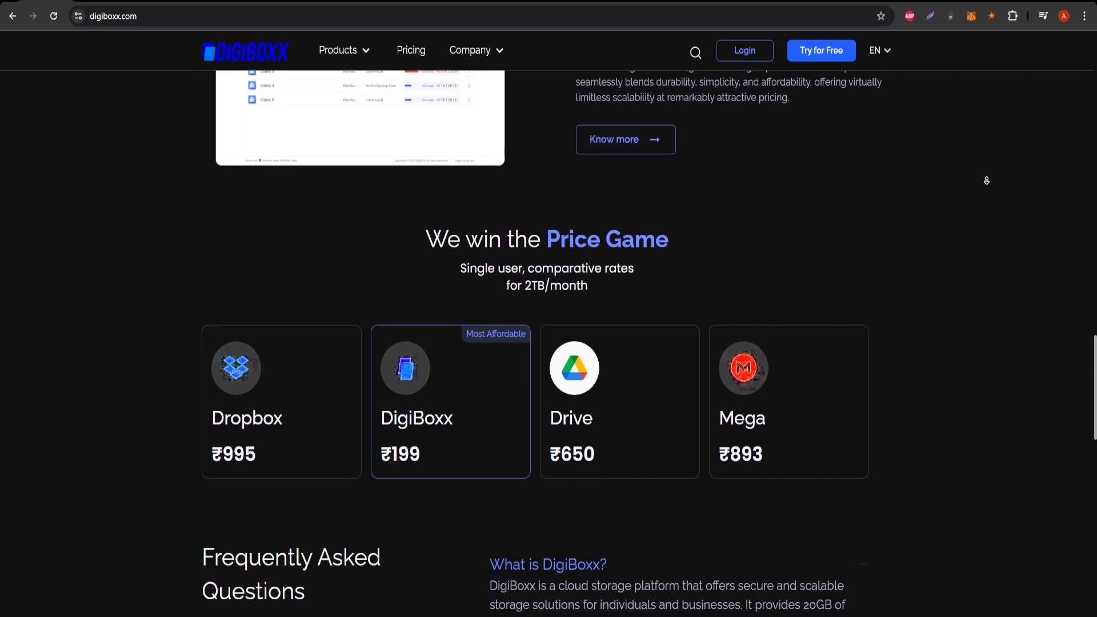
{"action": "scroll", "scroll_direction": "down", "scroll_amount": 3}
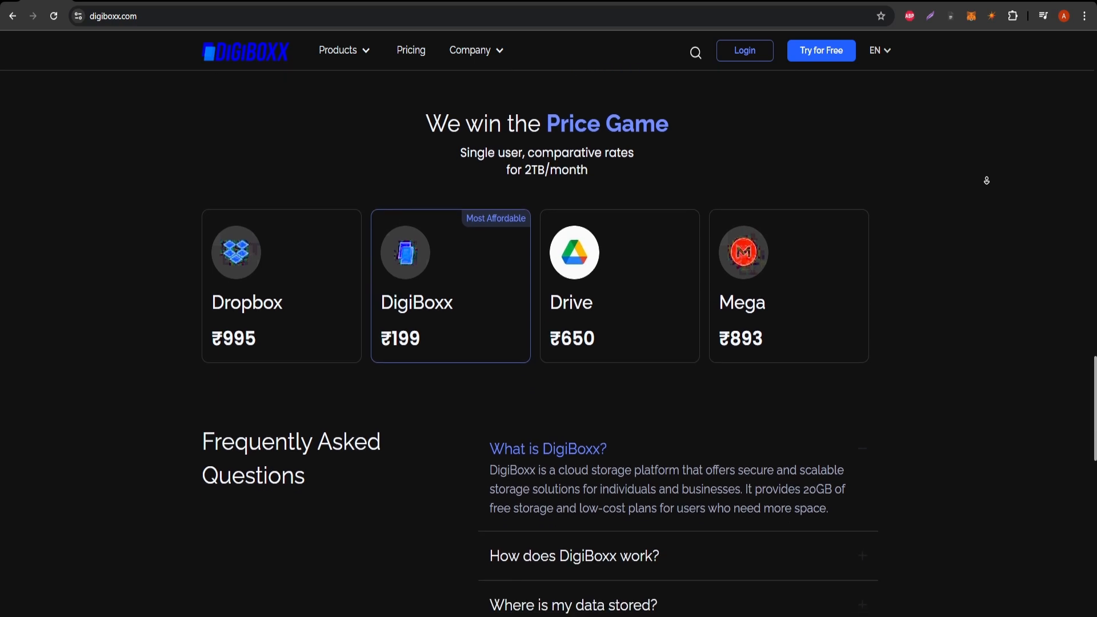
{"action": "scroll", "scroll_direction": "down", "scroll_amount": 3}
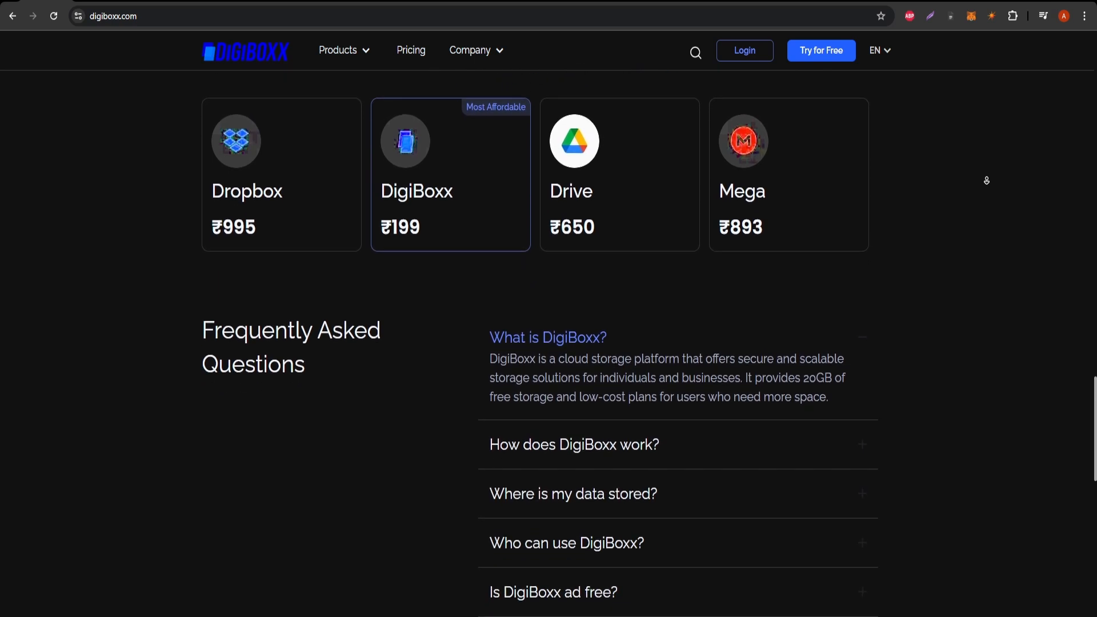
{"action": "scroll", "scroll_direction": "down", "scroll_amount": 3}
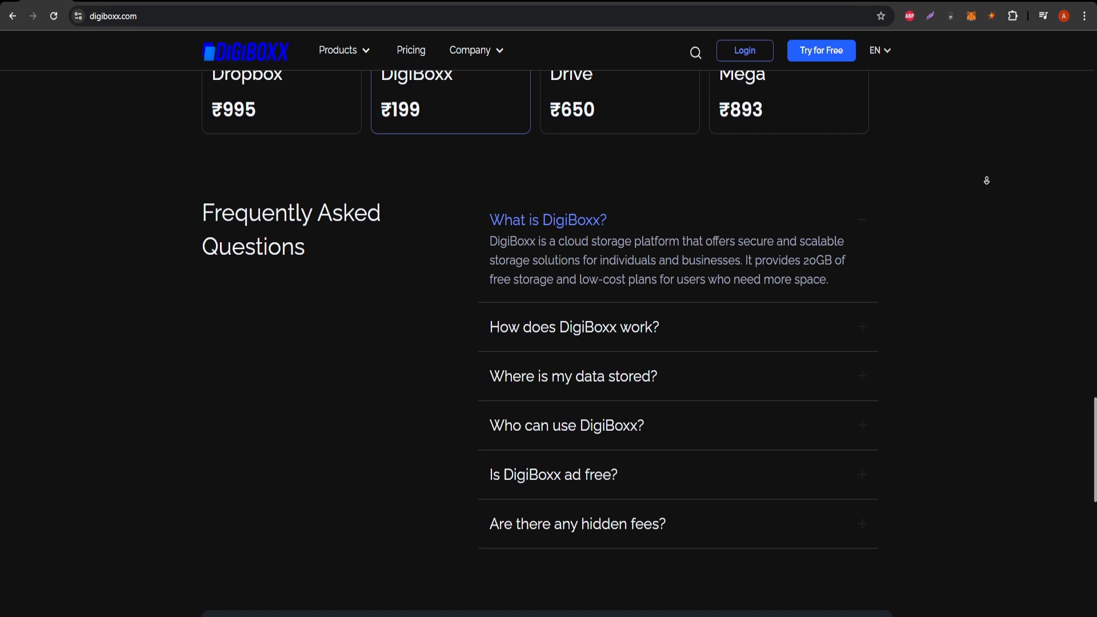
Continue down through the FAQ list to the footer's product links.
{"action": "scroll", "scroll_direction": "down", "scroll_amount": 3}
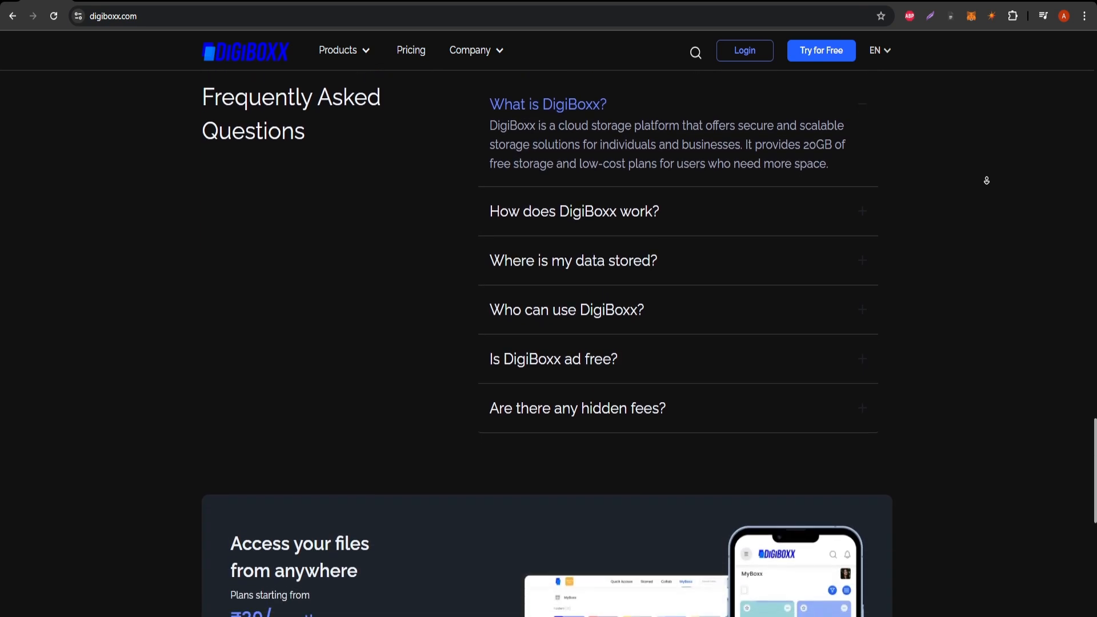
{"action": "scroll", "scroll_direction": "down", "scroll_amount": 3}
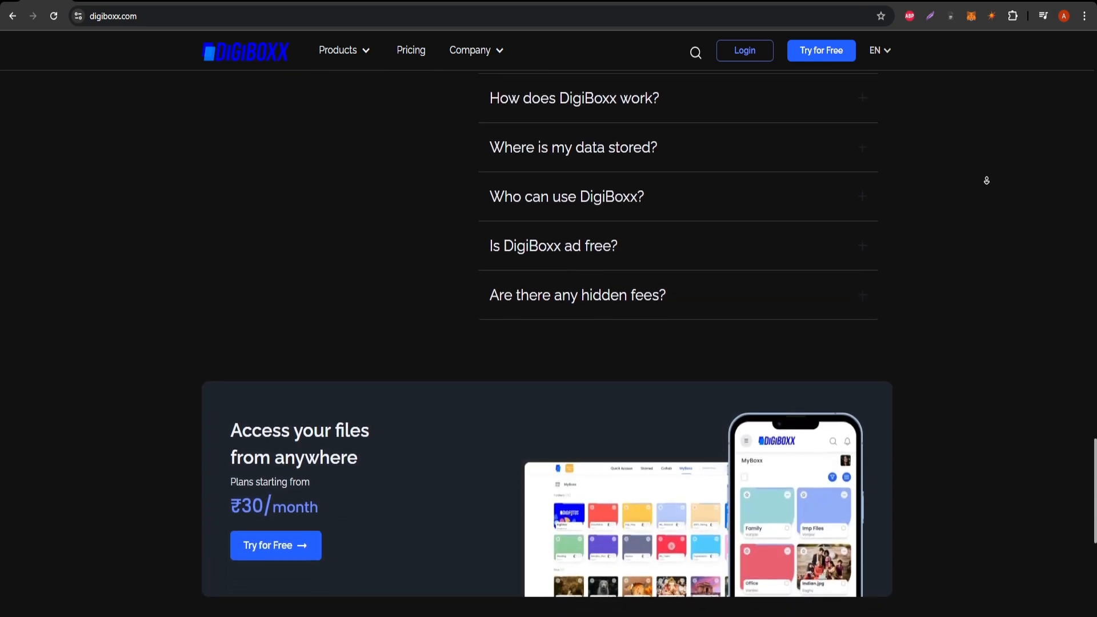
{"action": "scroll", "scroll_direction": "down", "scroll_amount": 3}
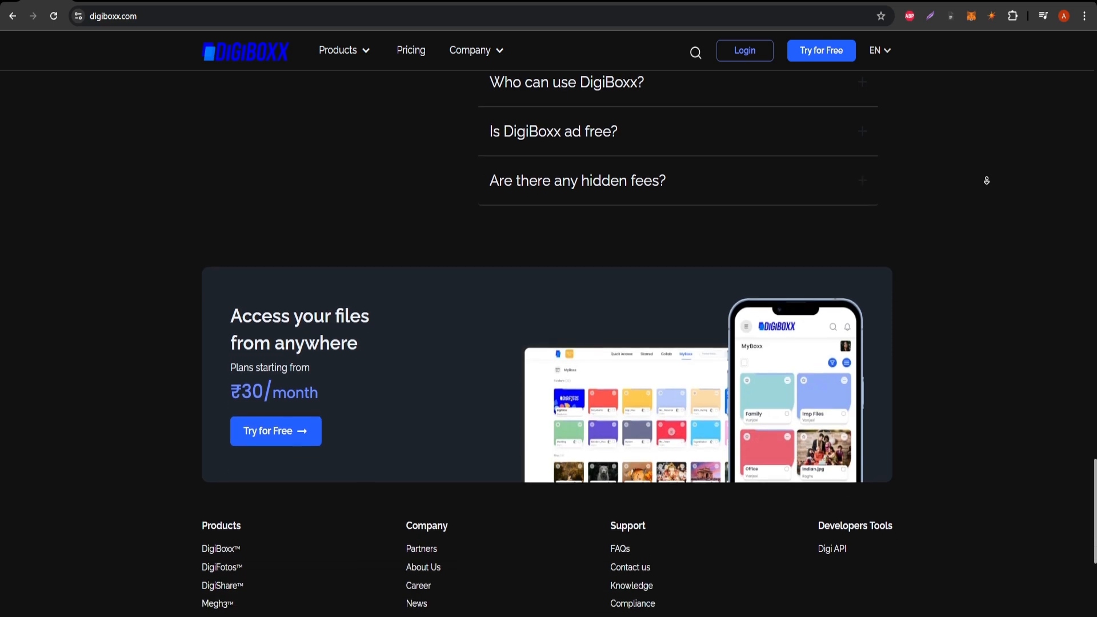
{"action": "scroll", "scroll_direction": "down", "scroll_amount": 3}
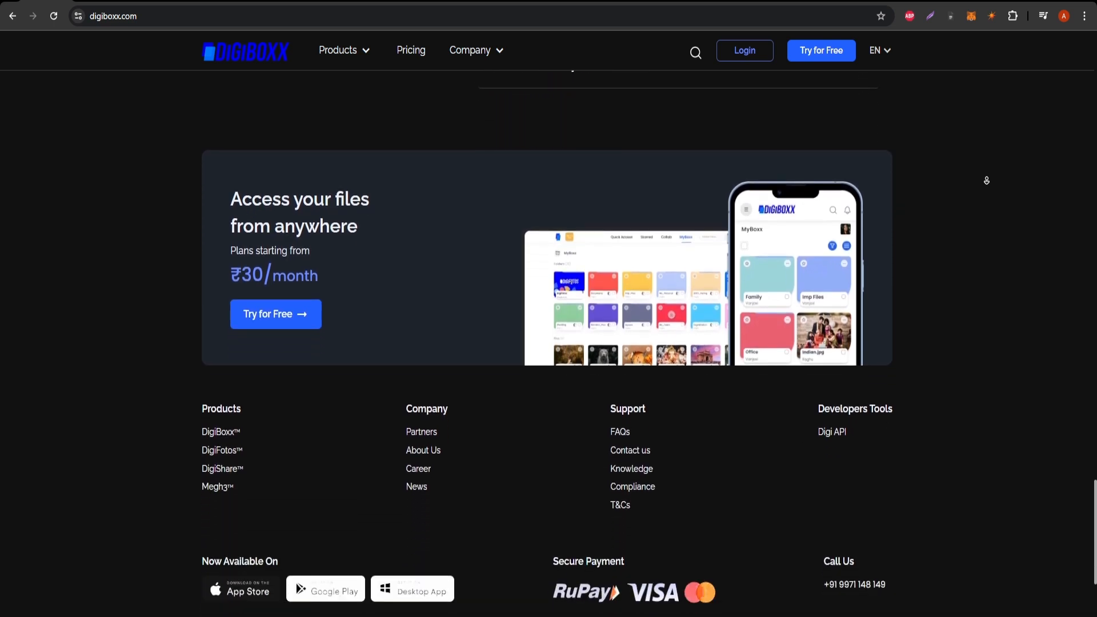
{"action": "scroll", "scroll_direction": "down", "scroll_amount": 3}
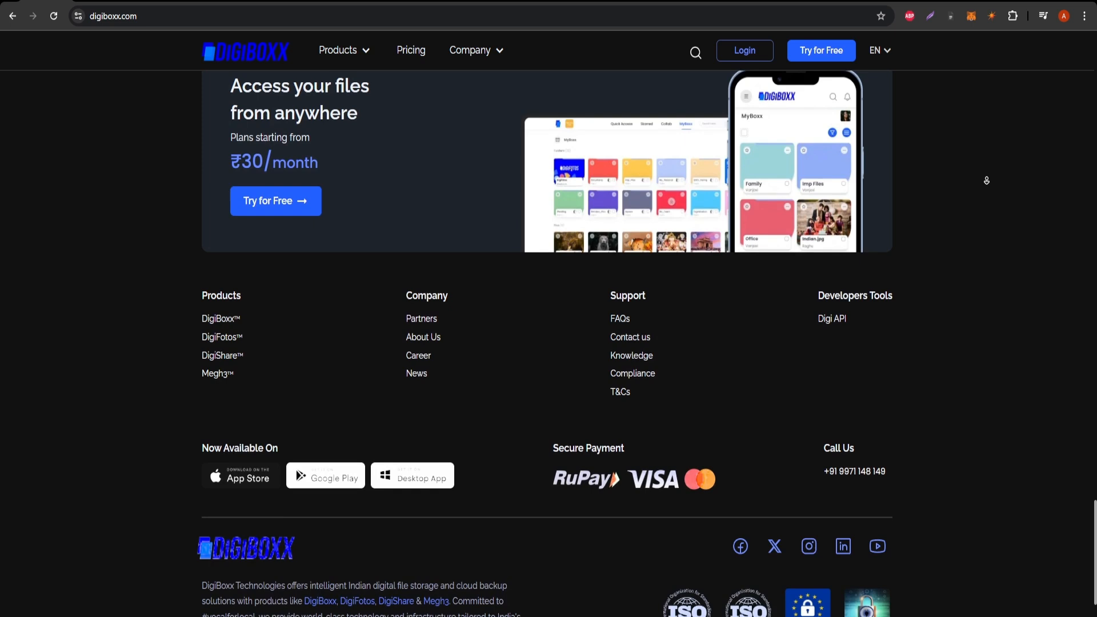
{"action": "scroll", "scroll_direction": "down", "scroll_amount": 3}
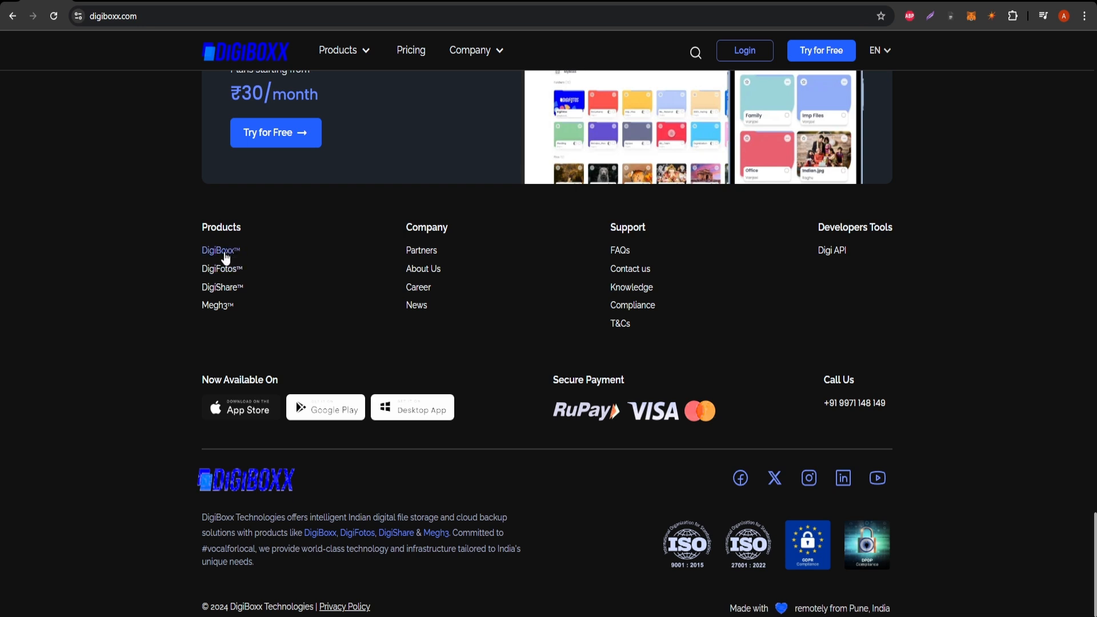
{"action": "mouse_move", "coordinate": [221, 286]}
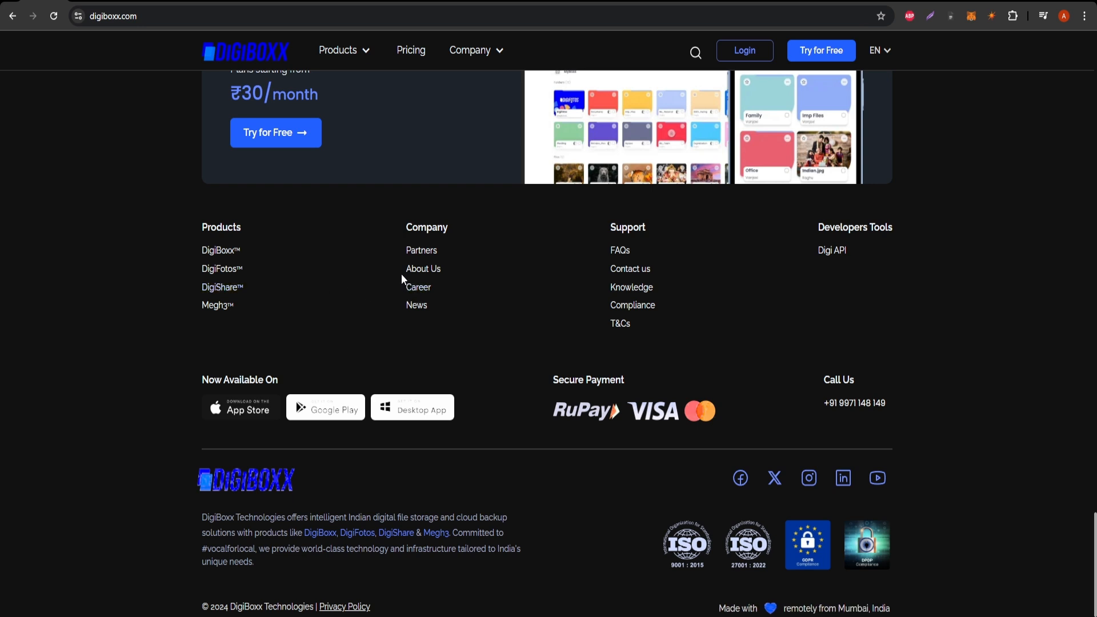
Follow the footer's DigiBoxx link to the home-grown cloud storage product page.
{"action": "left_click", "coordinate": [220, 250]}
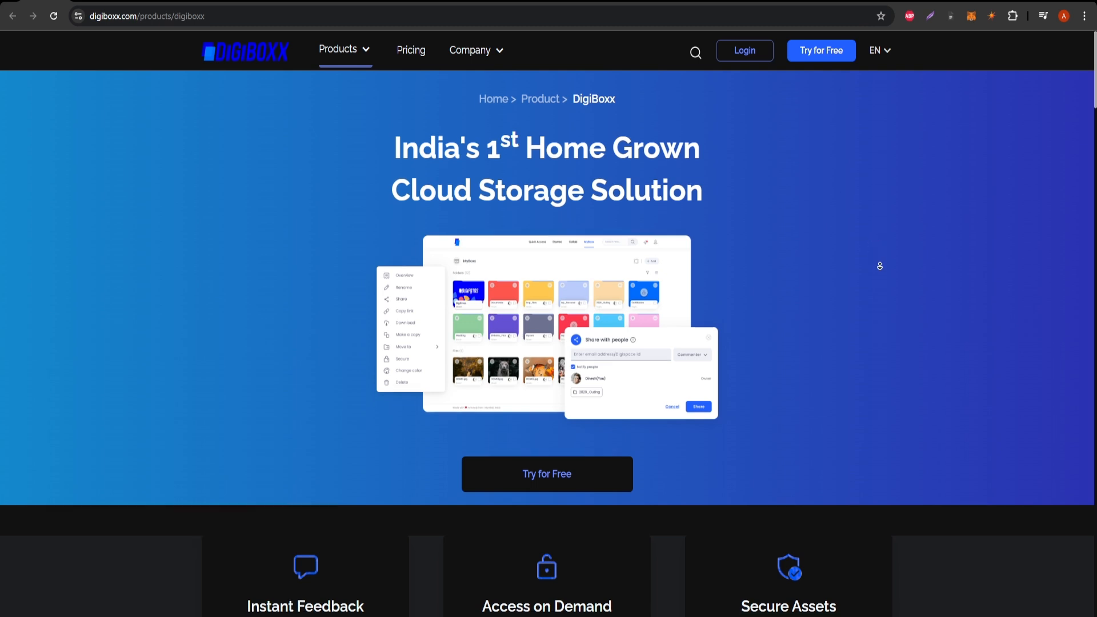
{"action": "scroll", "scroll_direction": "down", "scroll_amount": 3}
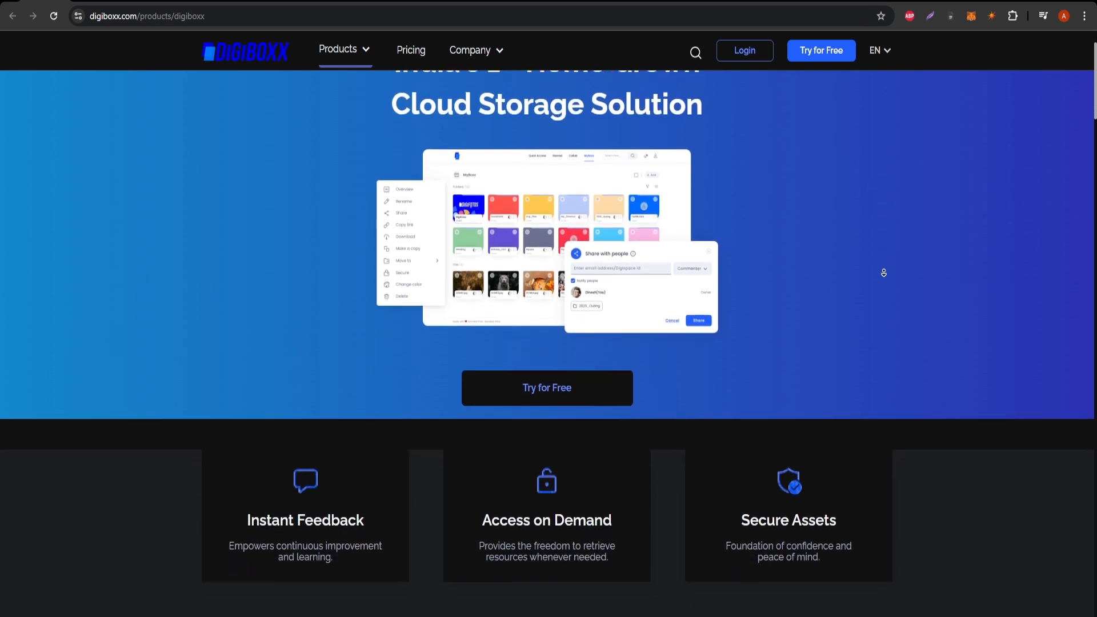
{"action": "scroll", "scroll_direction": "down", "scroll_amount": 3}
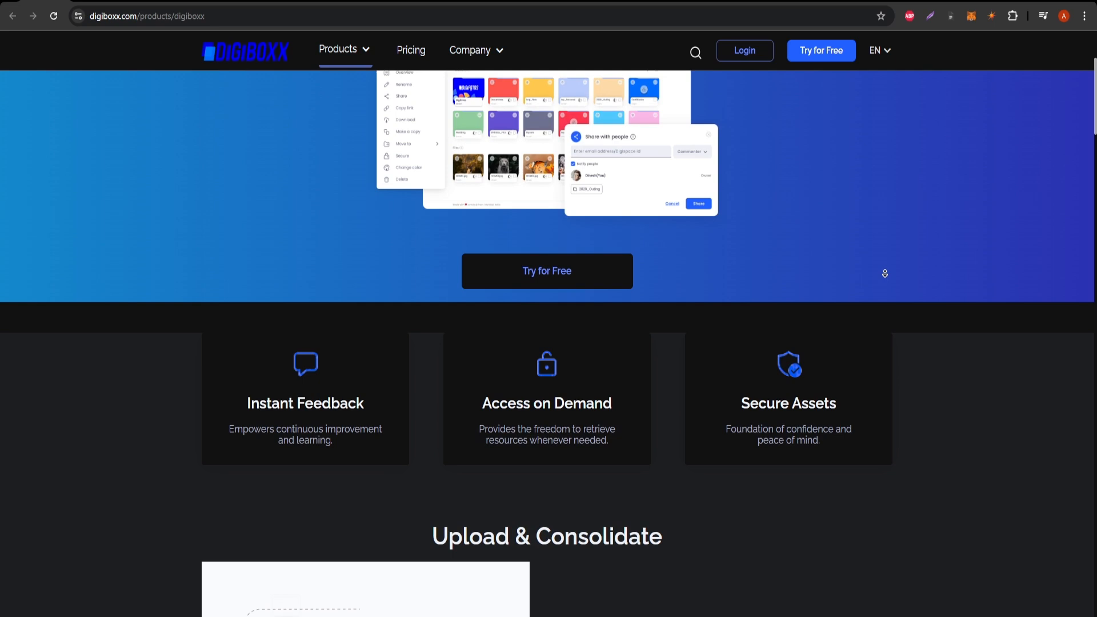
{"action": "scroll", "scroll_direction": "down", "scroll_amount": 3}
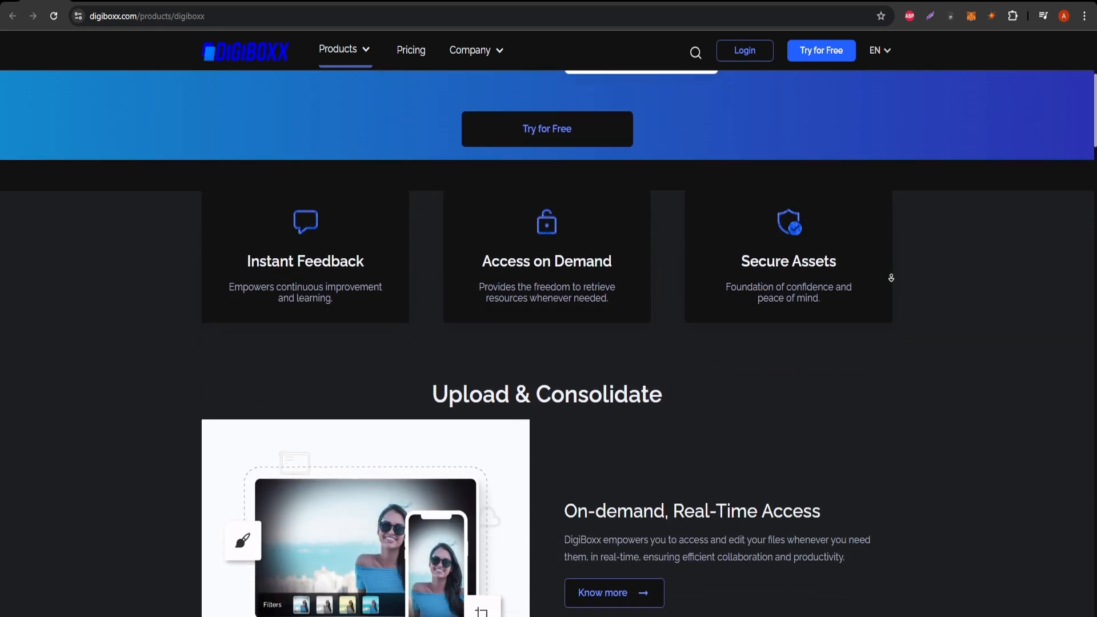
{"action": "scroll", "scroll_direction": "down", "scroll_amount": 3}
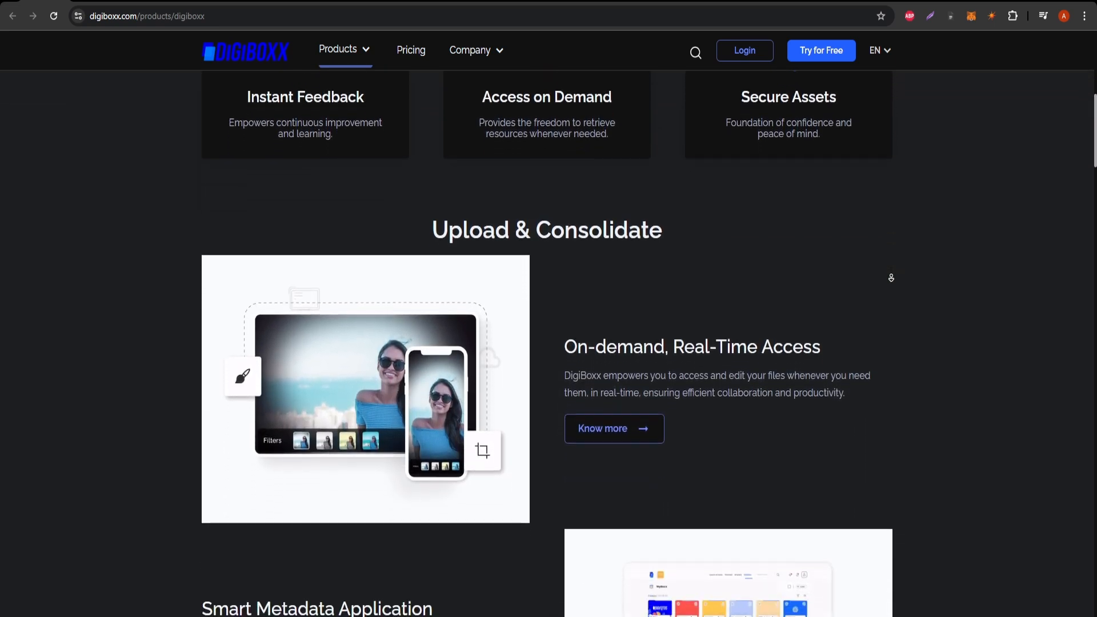
{"action": "scroll", "scroll_direction": "down", "scroll_amount": 3}
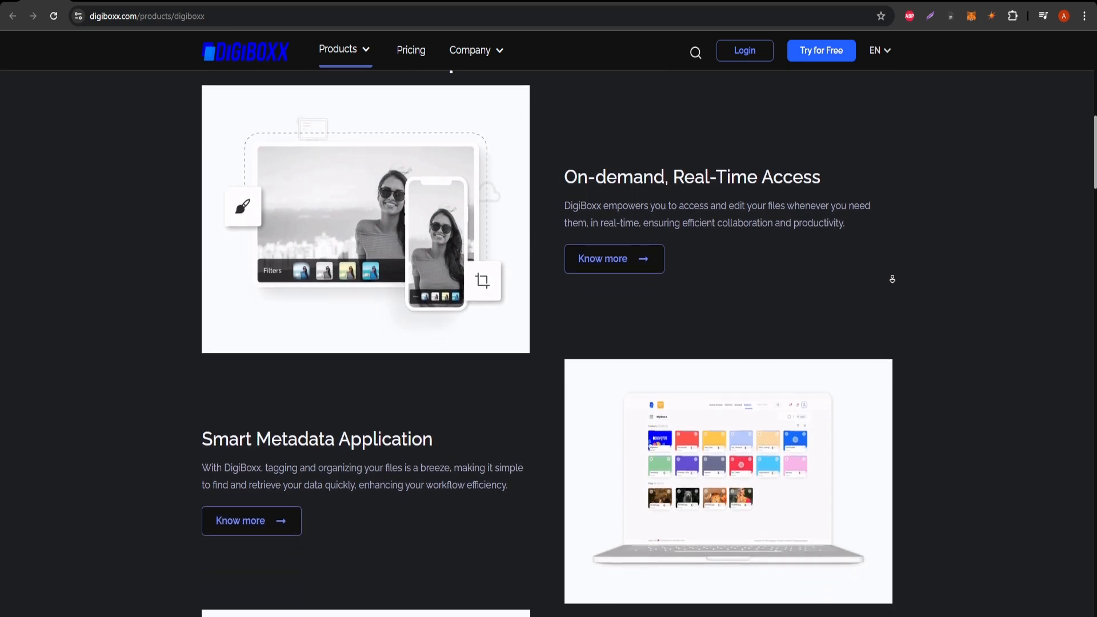
{"action": "scroll", "scroll_direction": "down", "scroll_amount": 3}
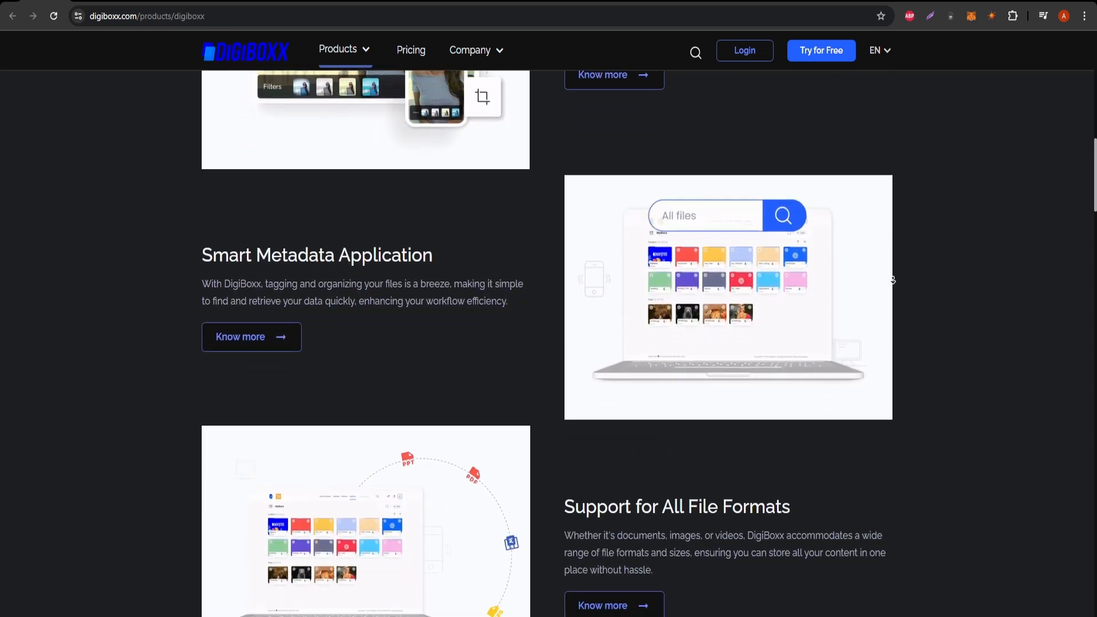
{"action": "scroll", "scroll_direction": "down", "scroll_amount": 3}
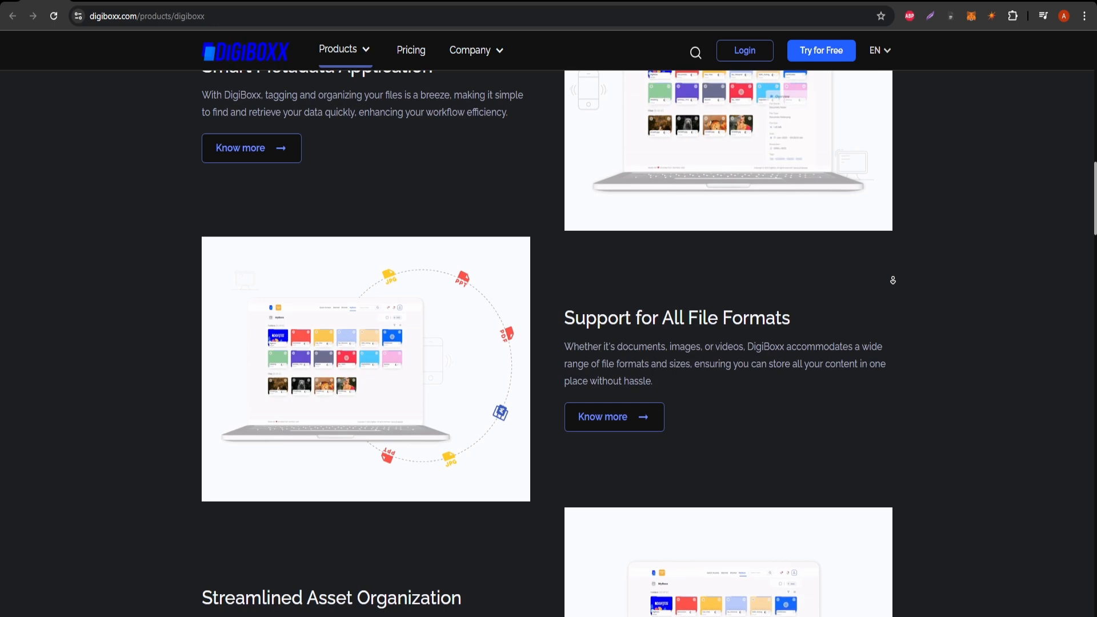
{"action": "scroll", "scroll_direction": "down", "scroll_amount": 3}
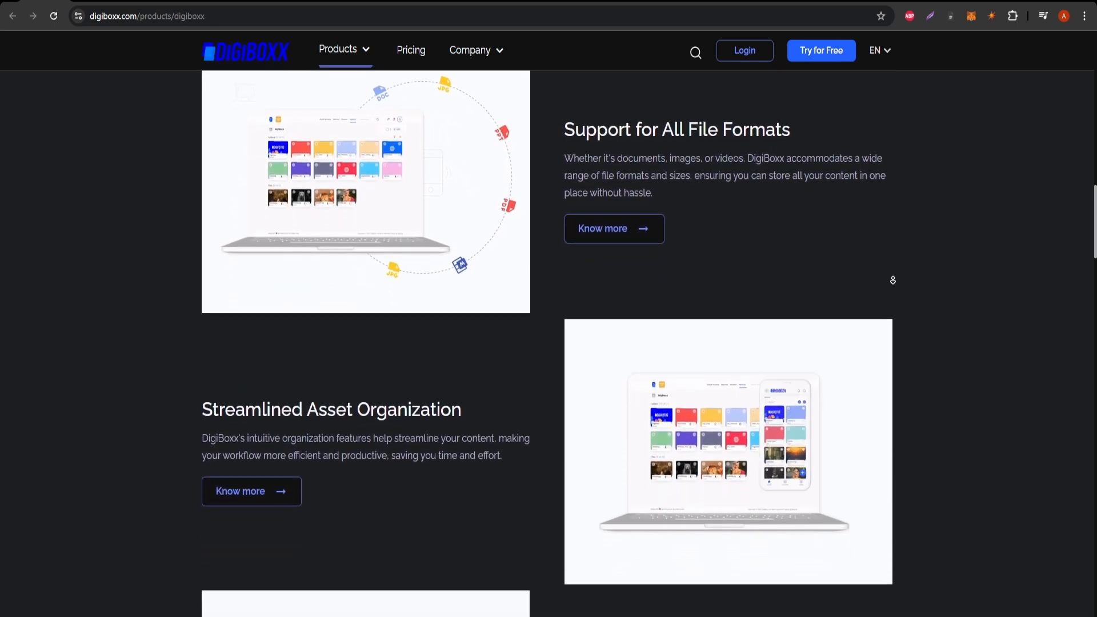
{"action": "scroll", "scroll_direction": "down", "scroll_amount": 3}
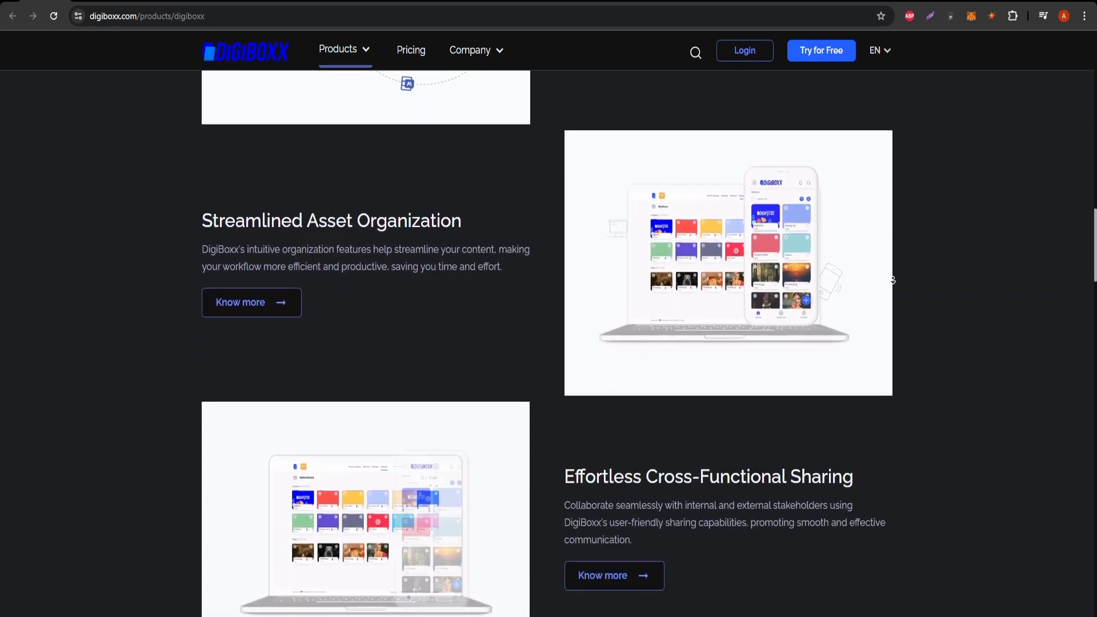
{"action": "scroll", "scroll_direction": "down", "scroll_amount": 3}
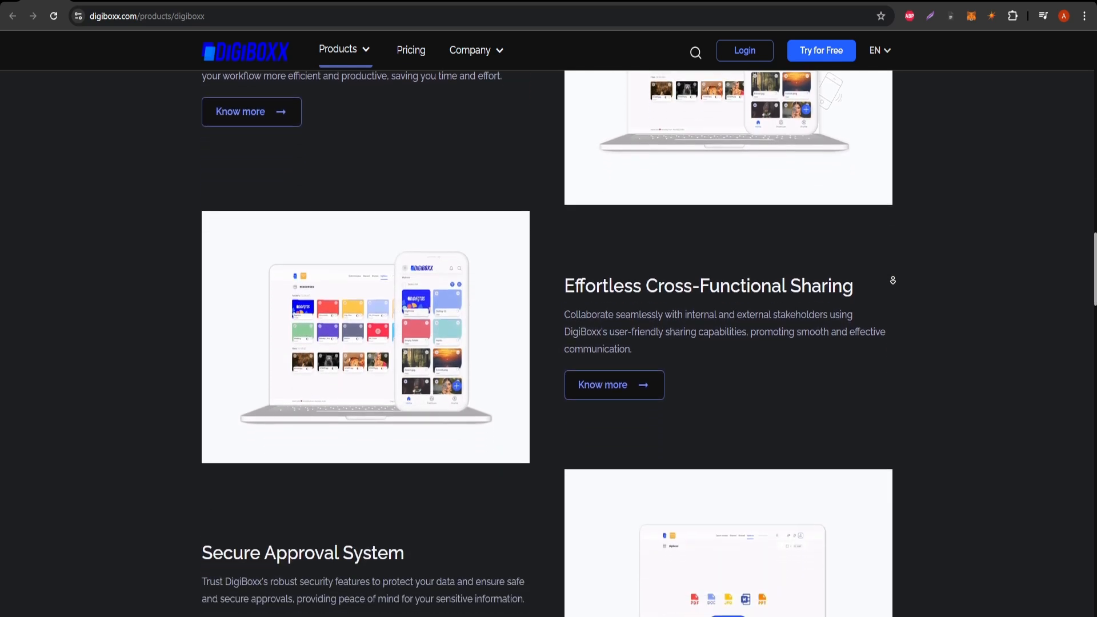
{"action": "scroll", "scroll_direction": "down", "scroll_amount": 3}
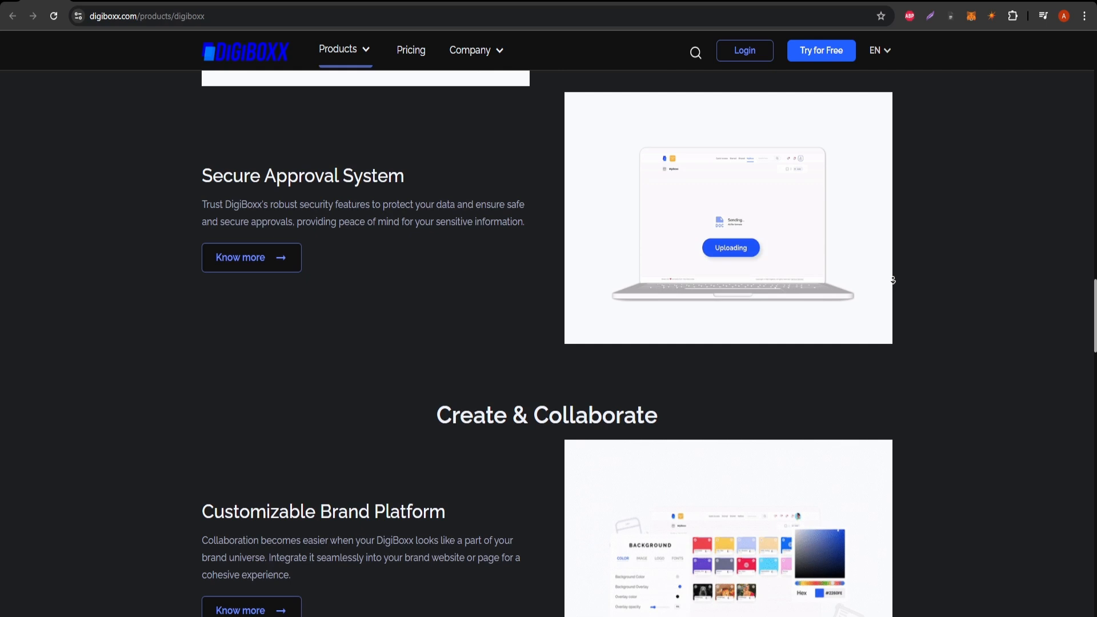
{"action": "scroll", "scroll_direction": "down", "scroll_amount": 3}
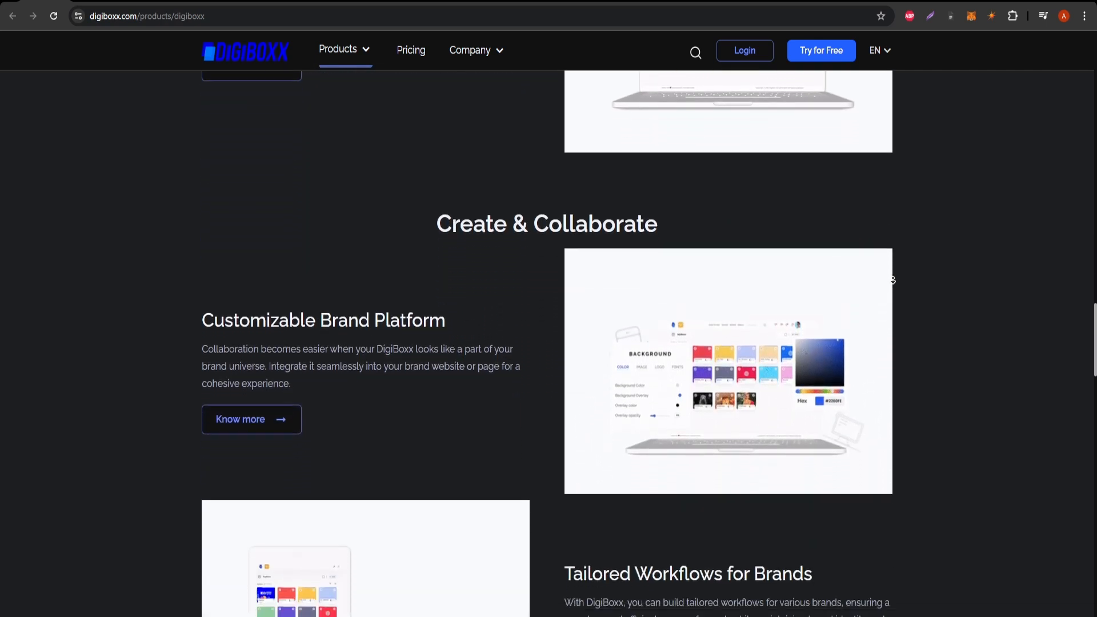
{"action": "scroll", "scroll_direction": "down", "scroll_amount": 3}
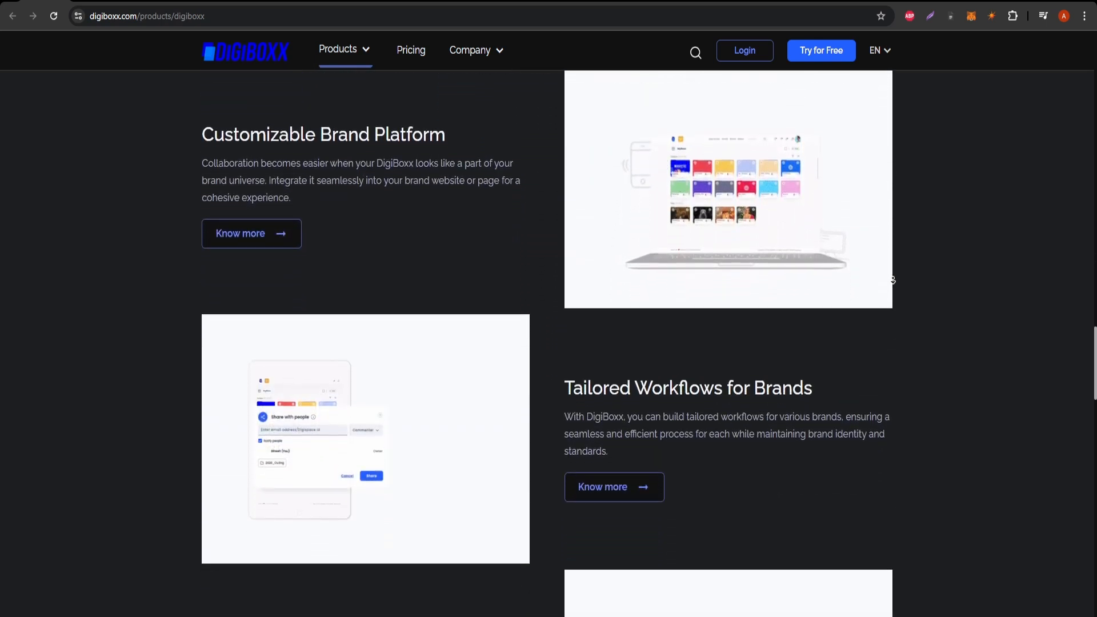
{"action": "scroll", "scroll_direction": "down", "scroll_amount": 3}
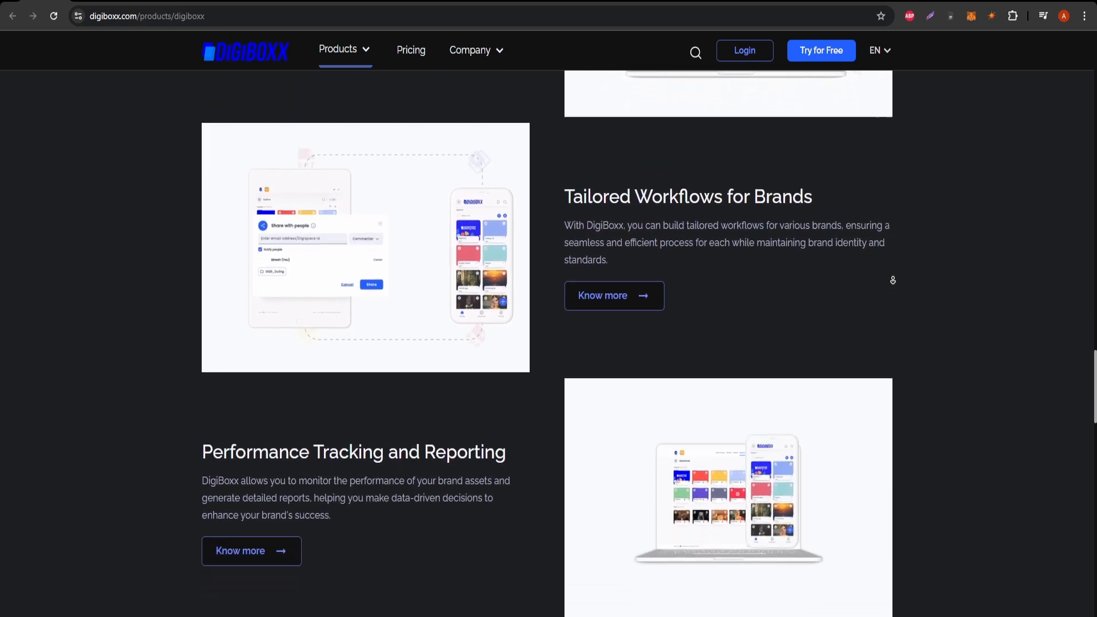
{"action": "scroll", "scroll_direction": "down", "scroll_amount": 3}
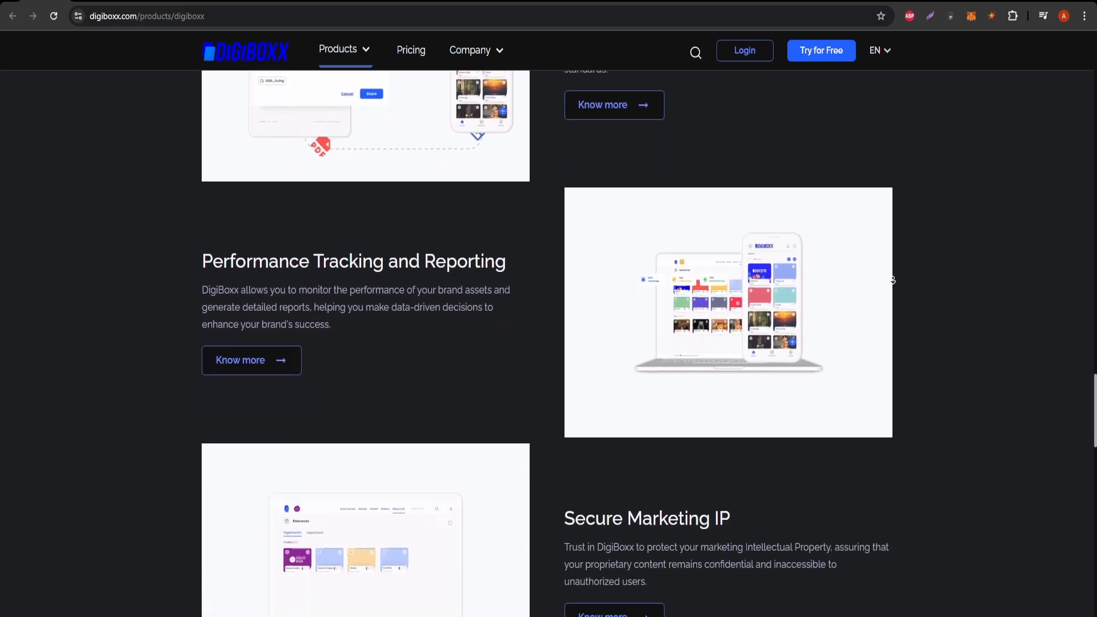
{"action": "scroll", "scroll_direction": "down", "scroll_amount": 3}
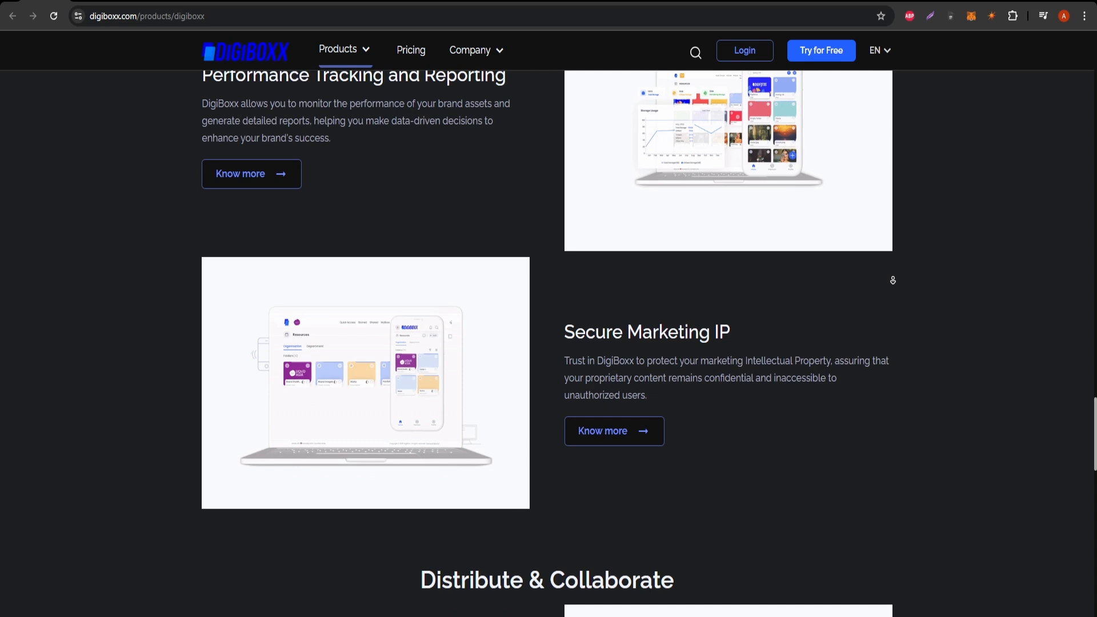
{"action": "scroll", "scroll_direction": "down", "scroll_amount": 3}
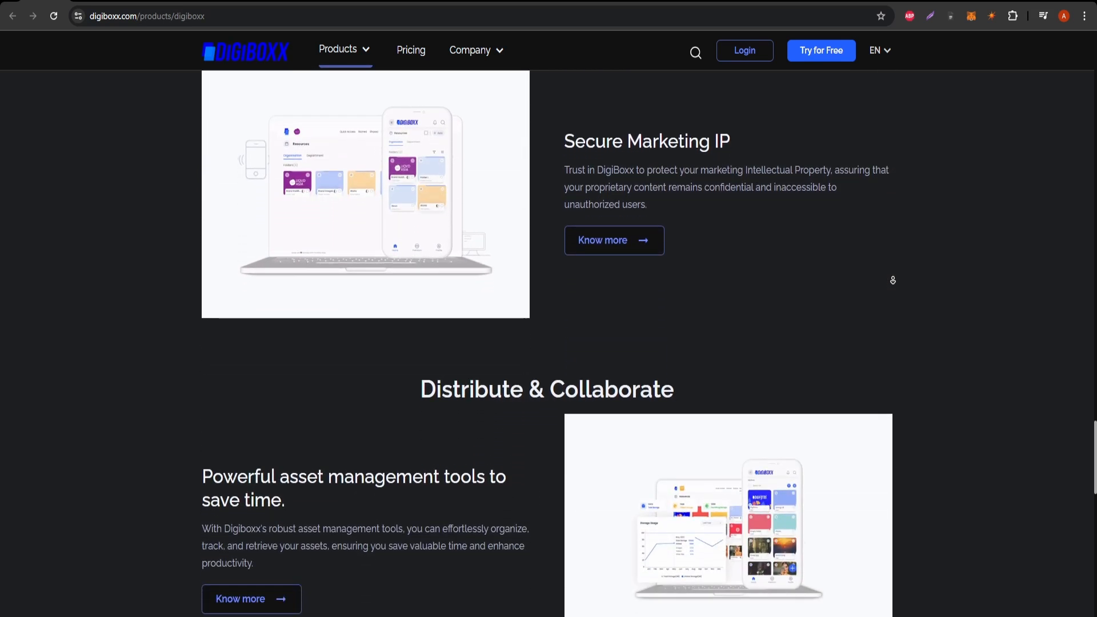
{"action": "scroll", "scroll_direction": "down", "scroll_amount": 3}
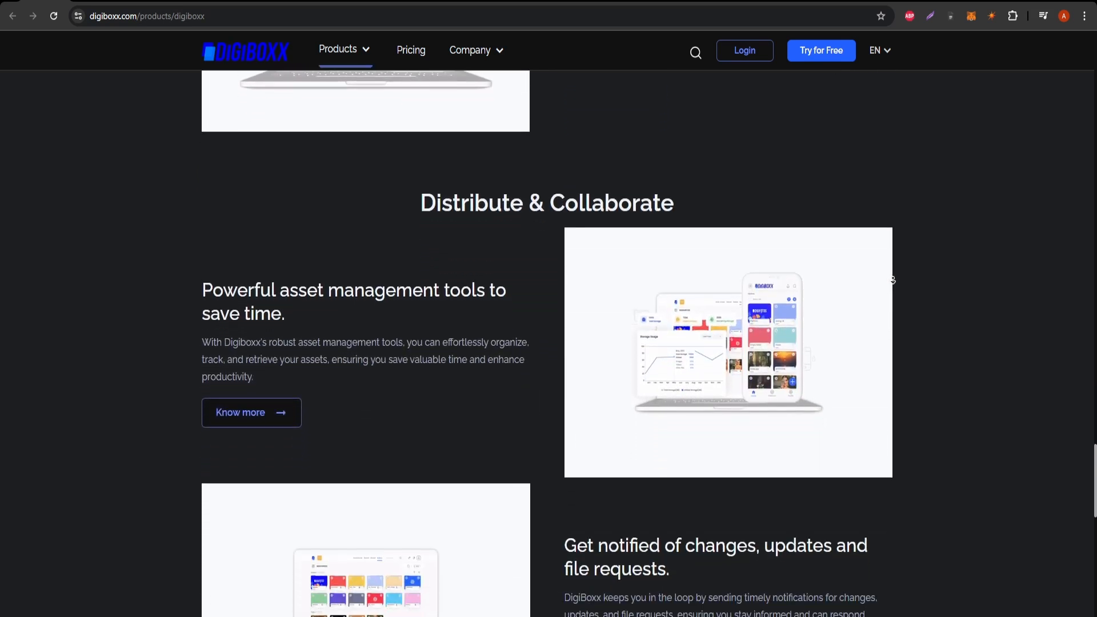
{"action": "scroll", "scroll_direction": "down", "scroll_amount": 3}
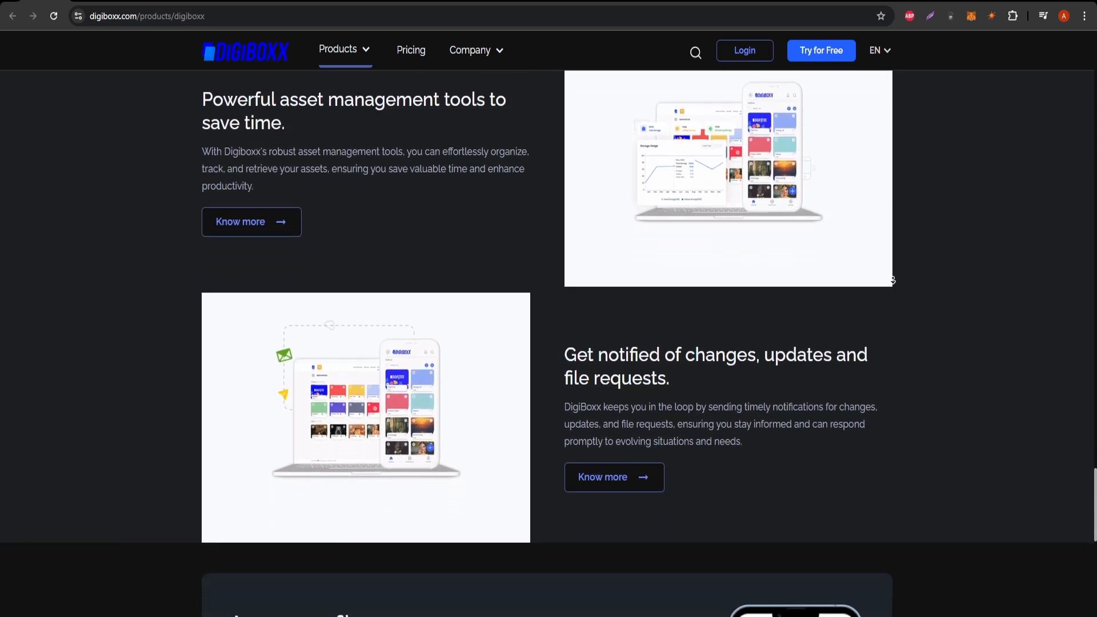
{"action": "scroll", "scroll_direction": "down", "scroll_amount": 3}
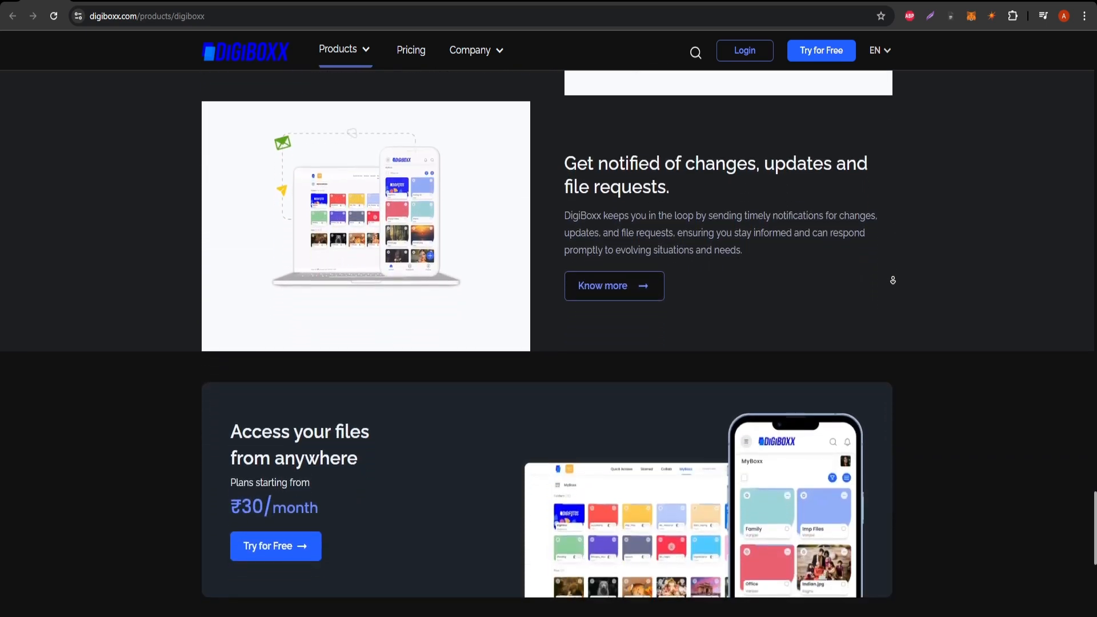
{"action": "scroll", "scroll_direction": "down", "scroll_amount": 3}
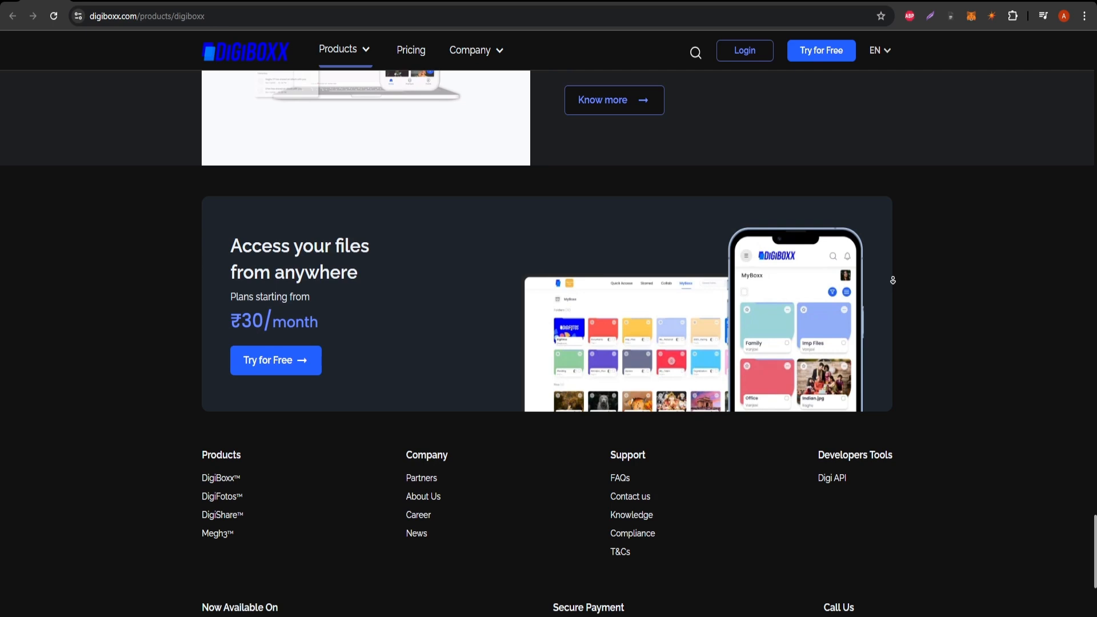
{"action": "scroll", "scroll_direction": "down", "scroll_amount": 3}
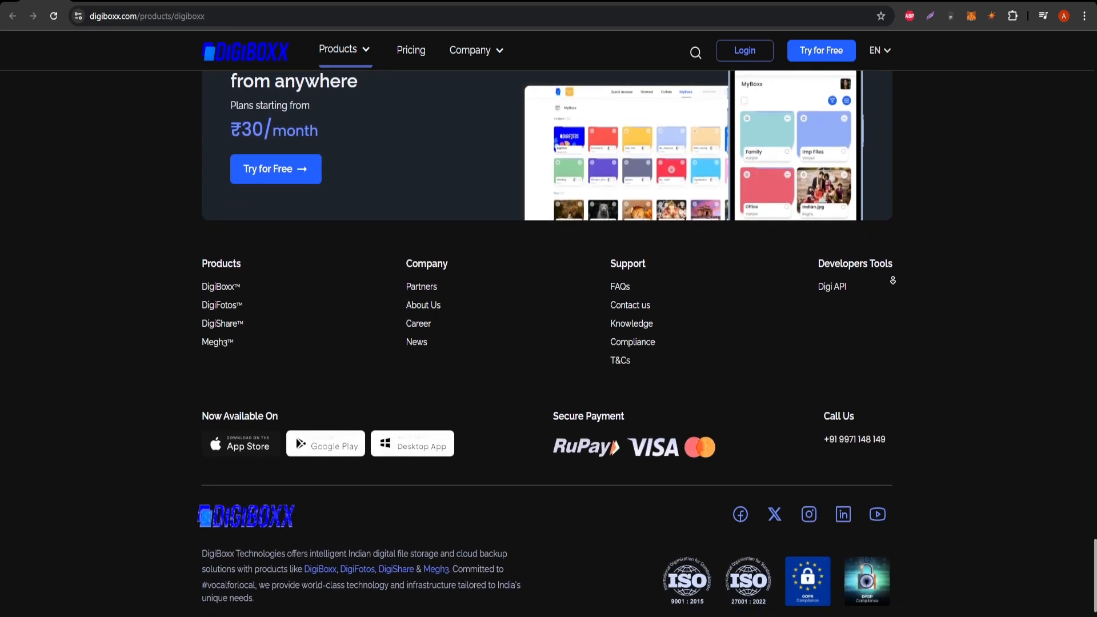
{"action": "scroll", "scroll_direction": "down", "scroll_amount": 3}
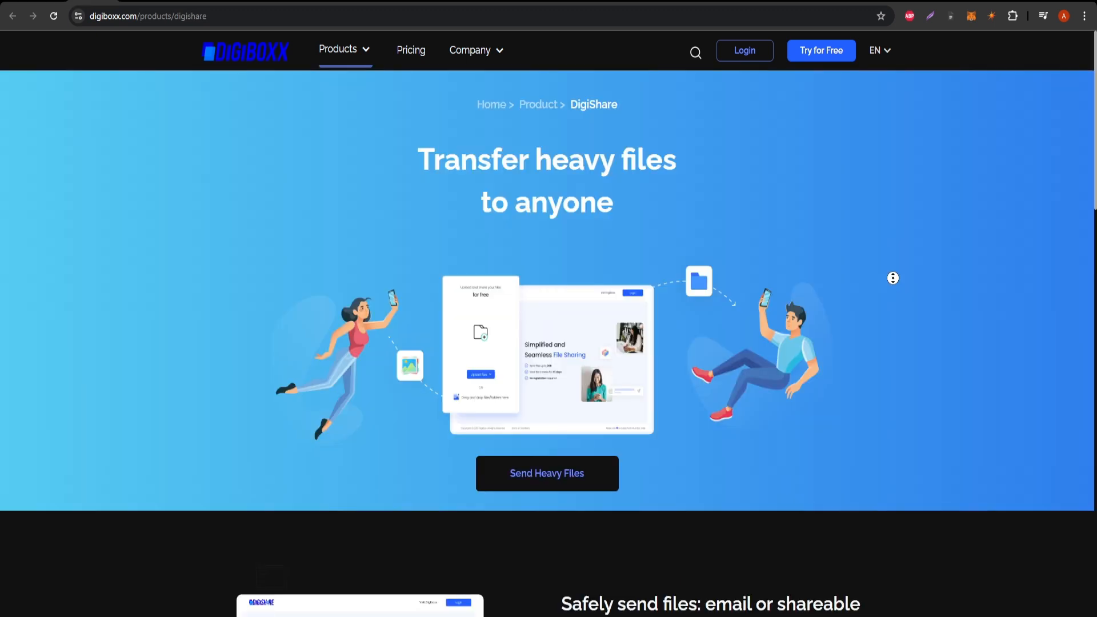
Scroll the DigiShare page through its file-sharing feature sections down to the footer.
{"action": "scroll", "scroll_direction": "down", "scroll_amount": 3}
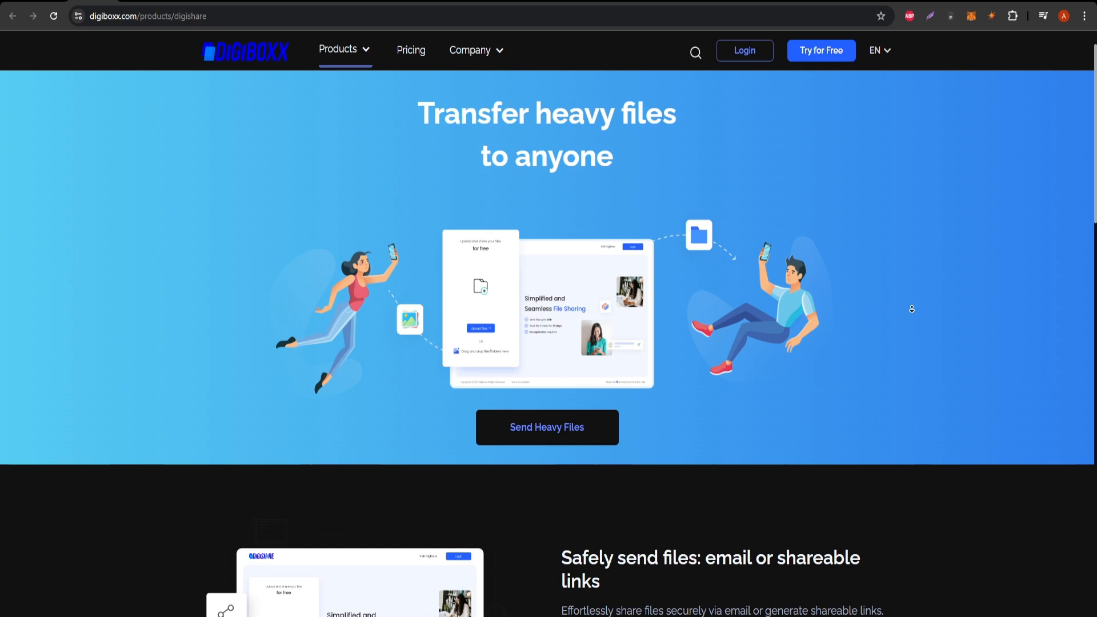
{"action": "scroll", "scroll_direction": "down", "scroll_amount": 3}
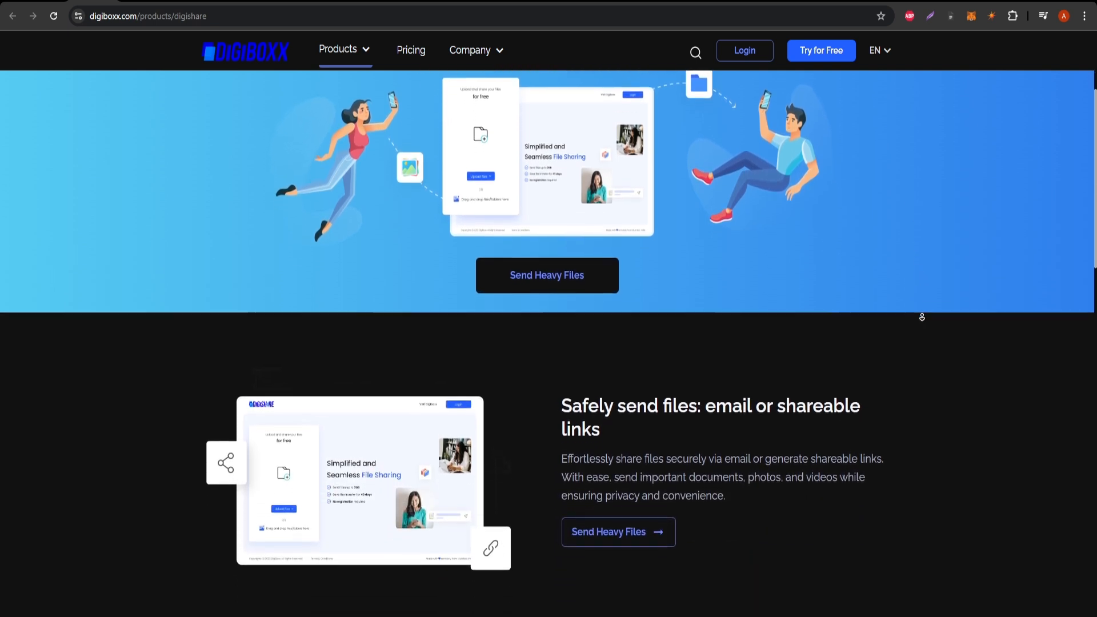
{"action": "scroll", "scroll_direction": "down", "scroll_amount": 3}
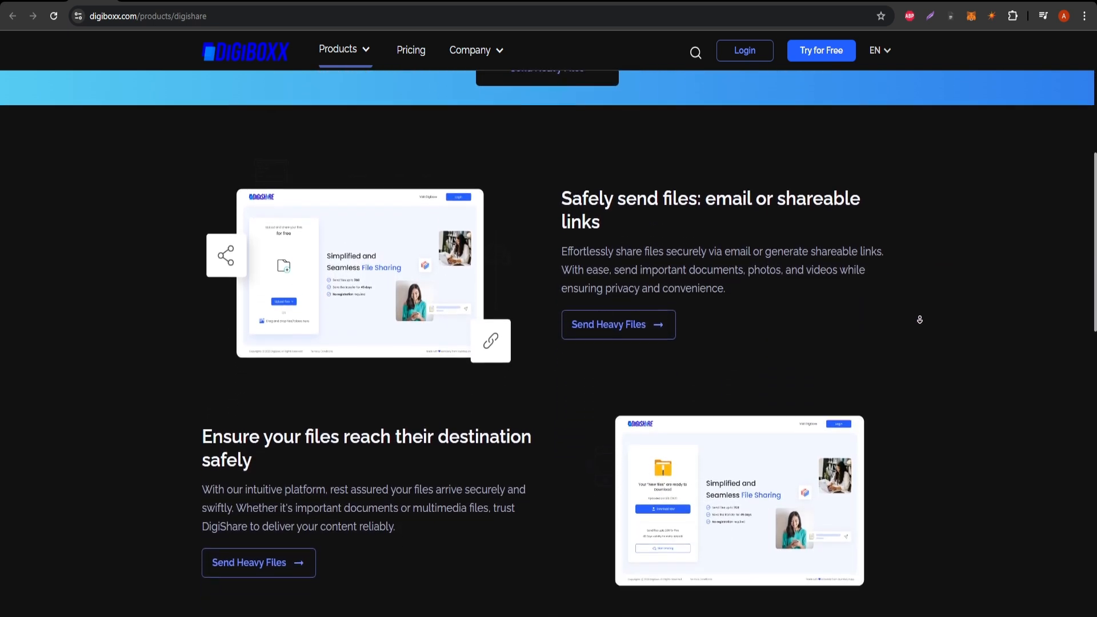
{"action": "scroll", "scroll_direction": "down", "scroll_amount": 3}
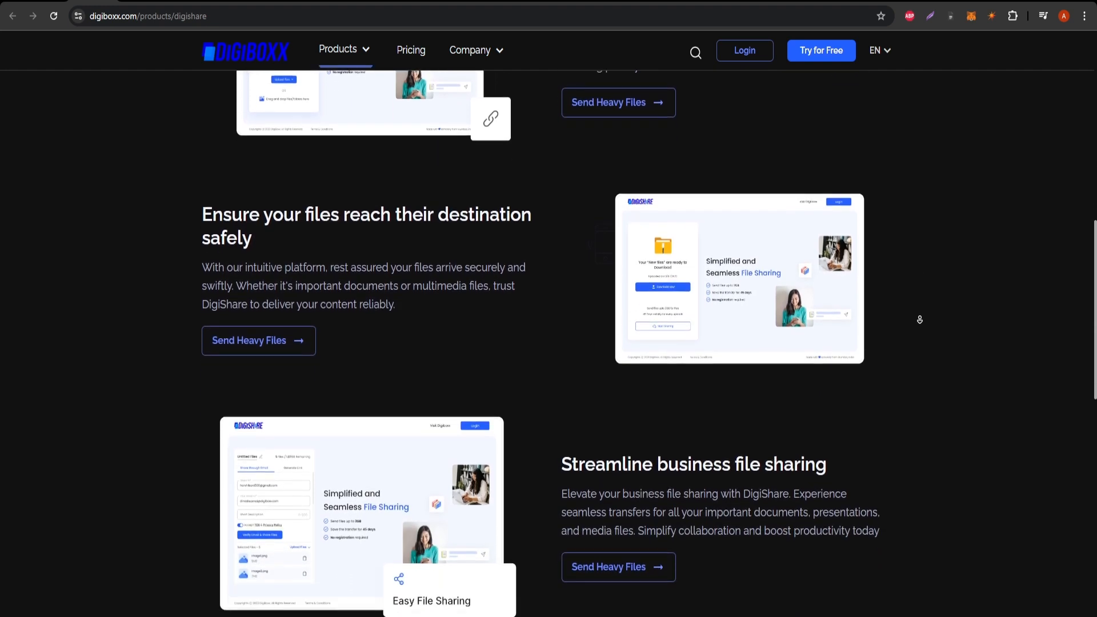
{"action": "scroll", "scroll_direction": "down", "scroll_amount": 3}
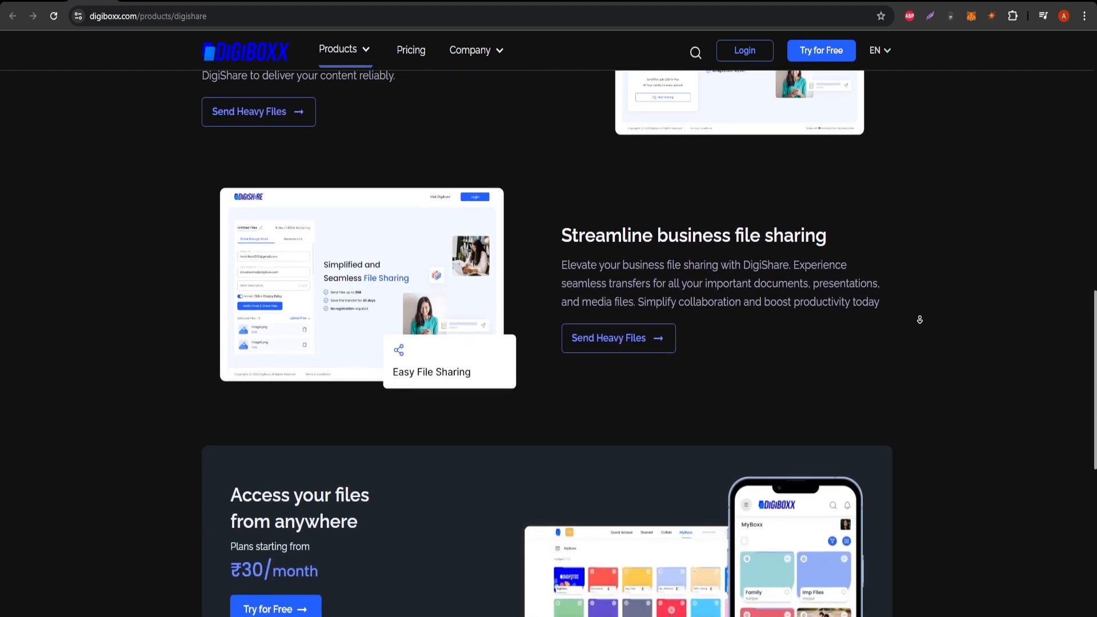
{"action": "scroll", "scroll_direction": "down", "scroll_amount": 3}
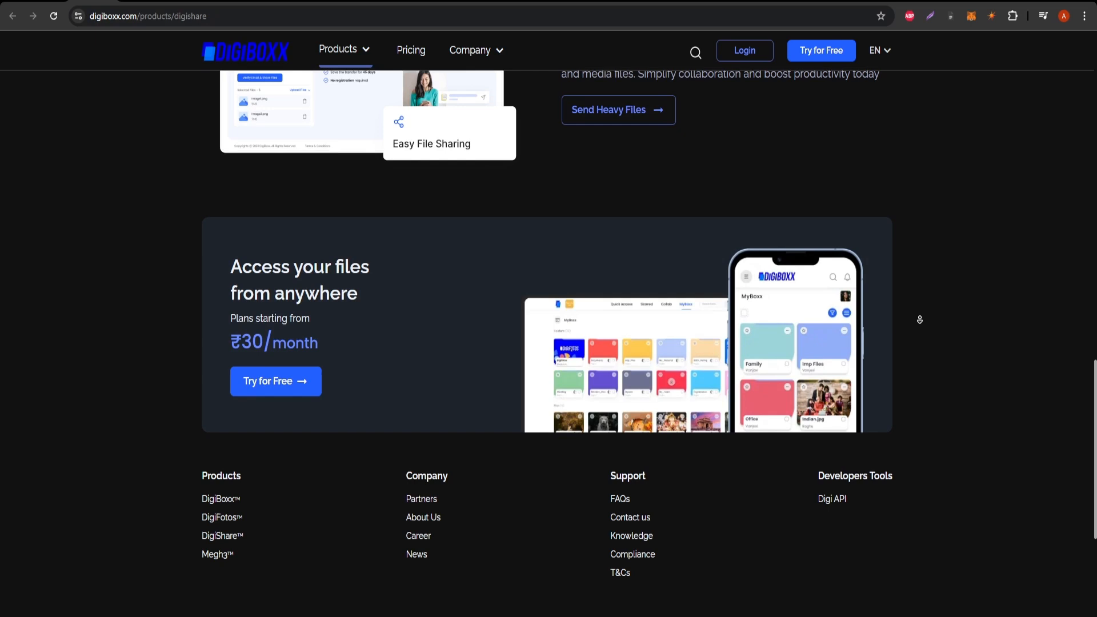
{"action": "scroll", "scroll_direction": "down", "scroll_amount": 3}
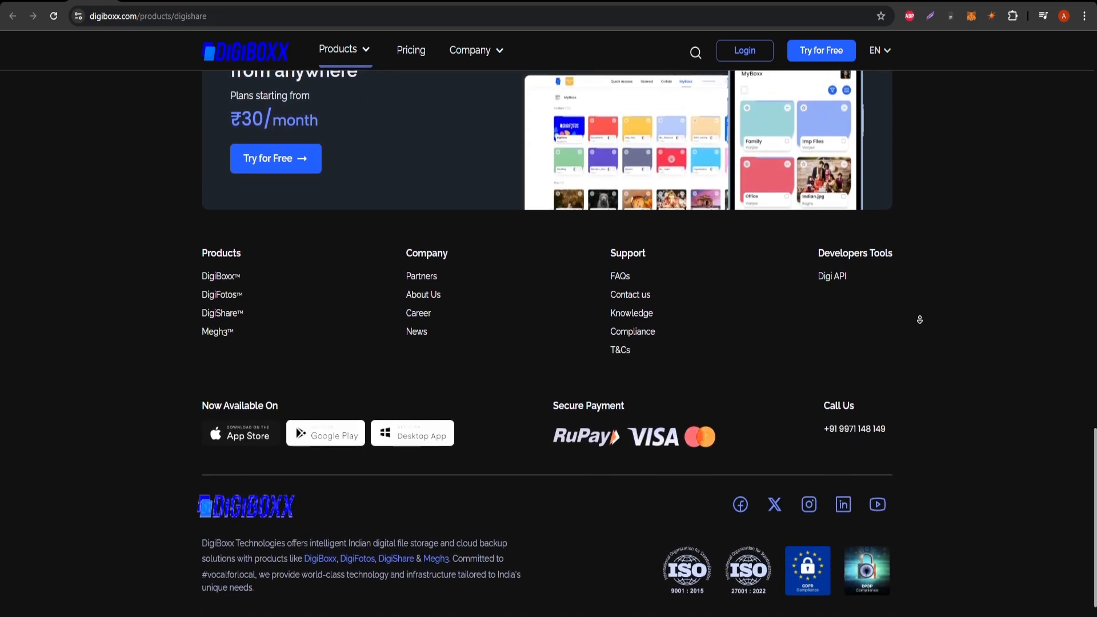
{"action": "scroll", "scroll_direction": "down", "scroll_amount": 3}
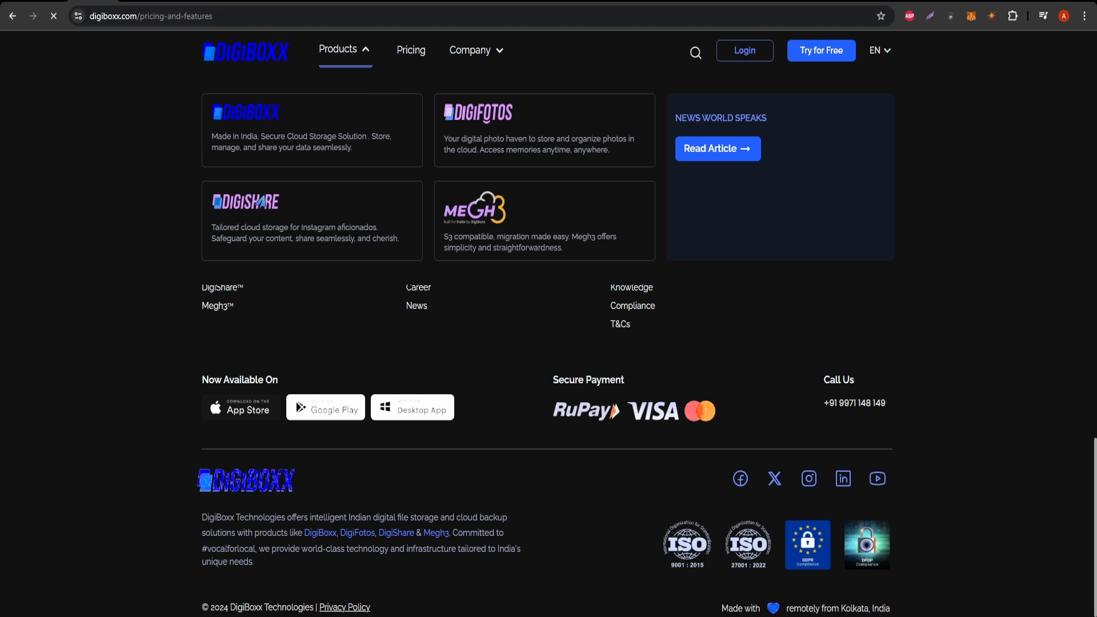
{"action": "mouse_move", "coordinate": [1084, 246]}
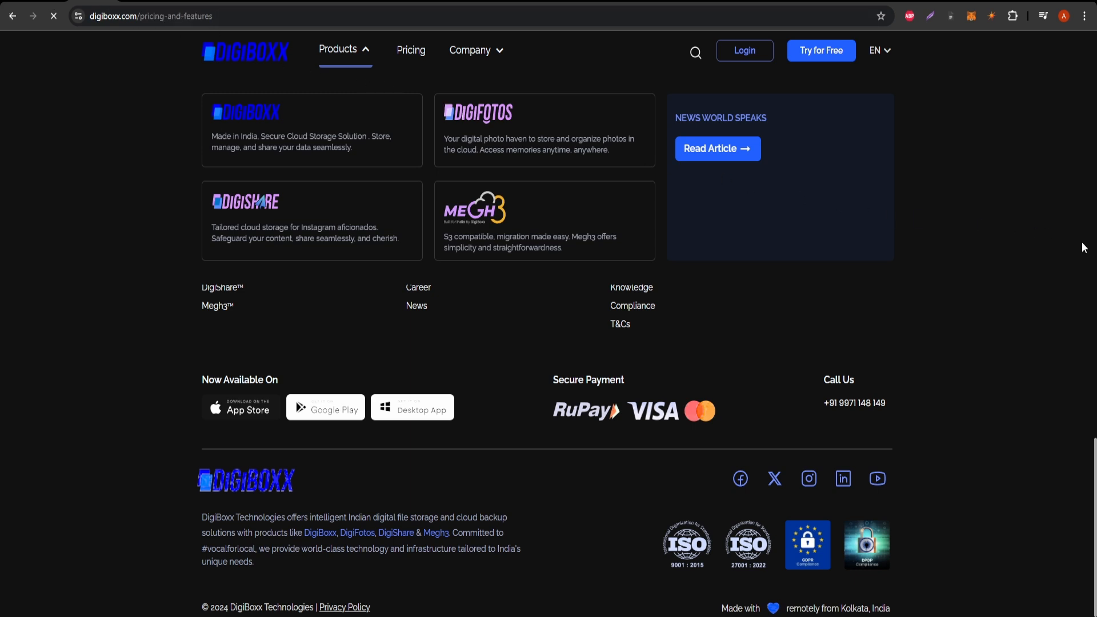
Go to the Pricing & Features page via the top navigation's Pricing link.
{"action": "left_click", "coordinate": [410, 50]}
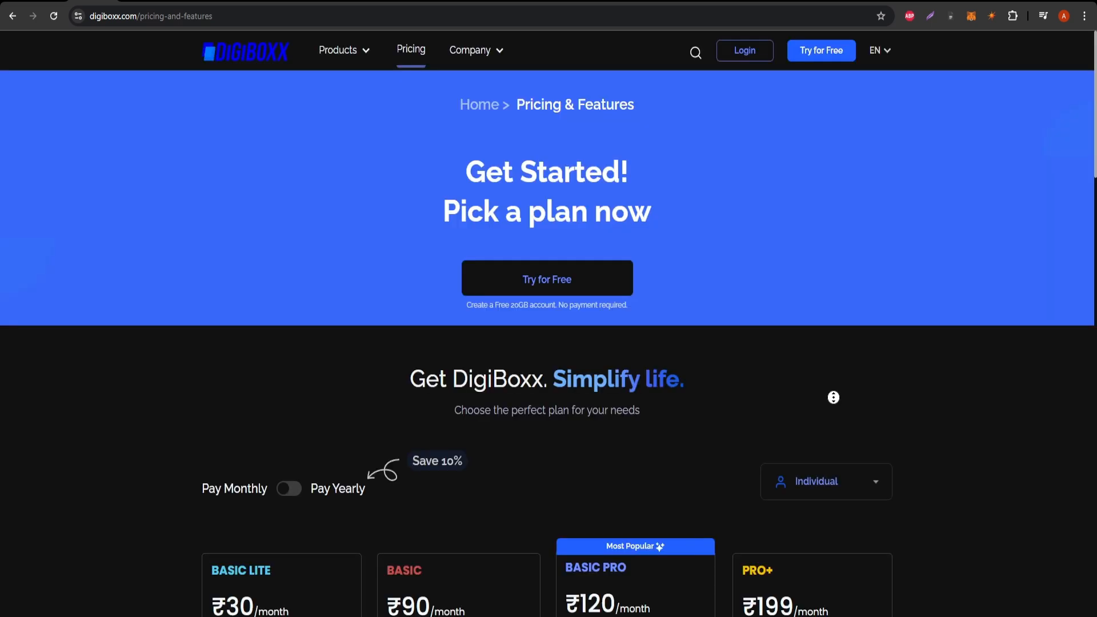
Scroll past the Basic Lite, Basic, Basic Pro and Pro+ plan cards to 'How It Helps You?'.
{"action": "scroll", "scroll_direction": "down", "scroll_amount": 3}
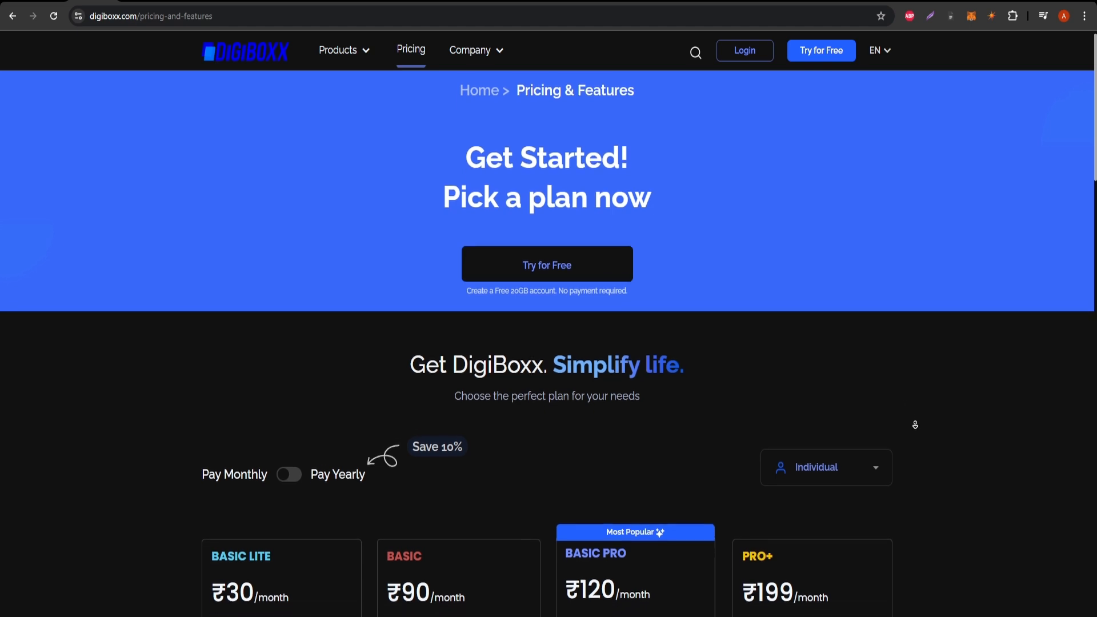
{"action": "scroll", "scroll_direction": "down", "scroll_amount": 3}
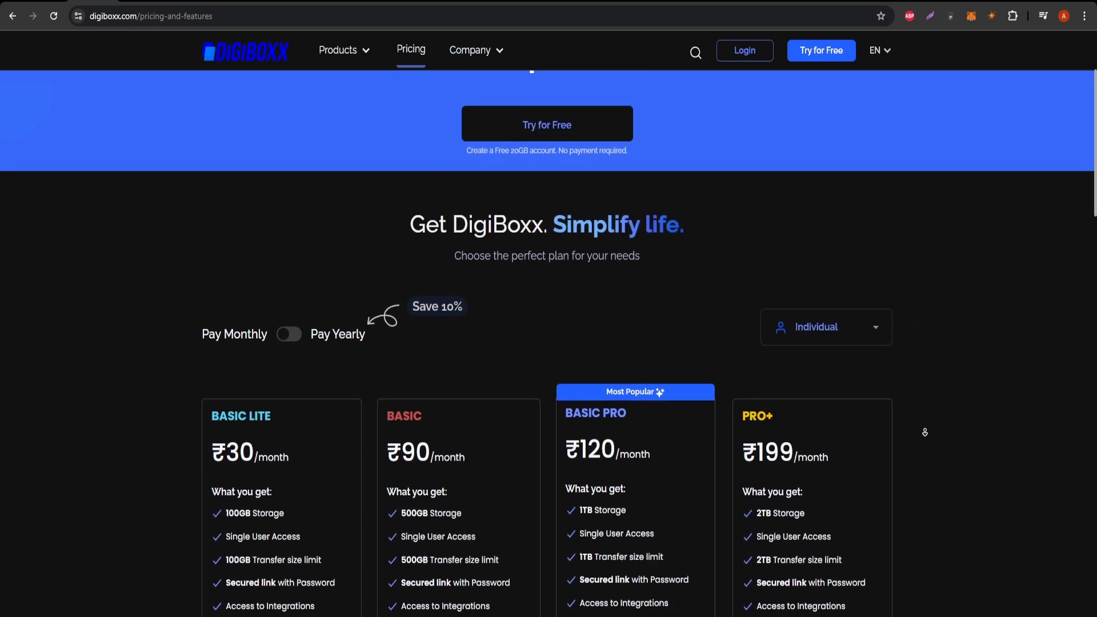
{"action": "scroll", "scroll_direction": "down", "scroll_amount": 3}
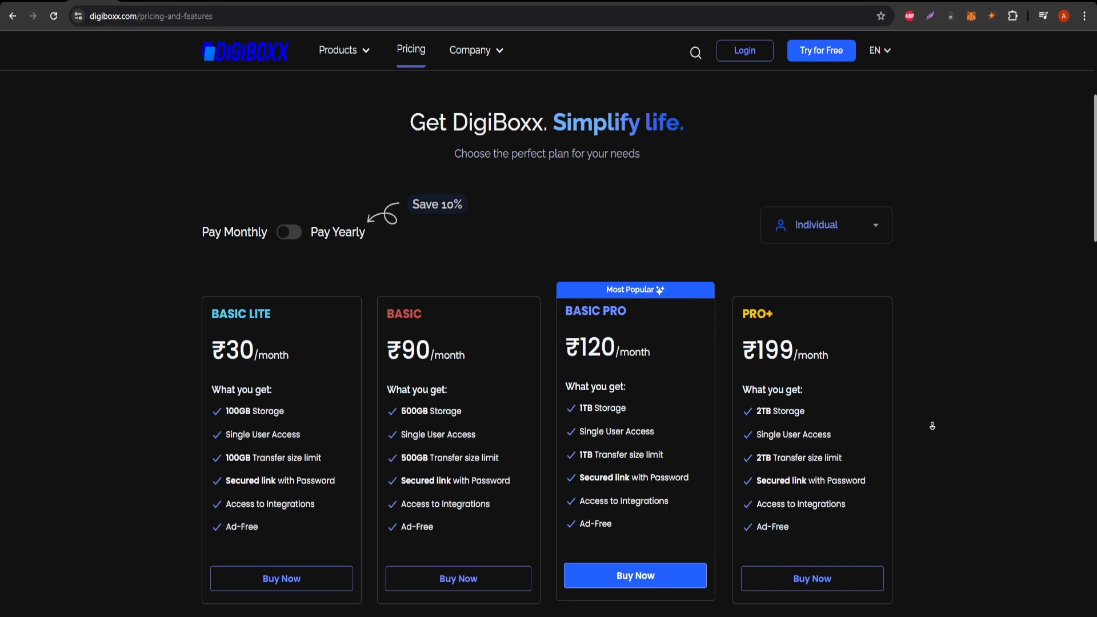
{"action": "scroll", "scroll_direction": "down", "scroll_amount": 3}
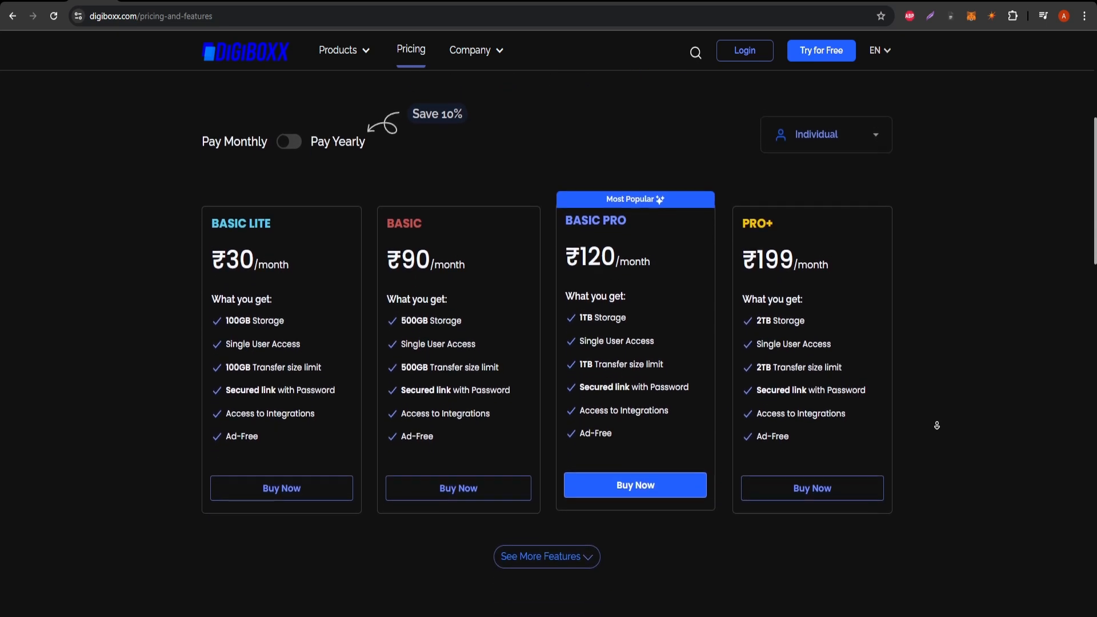
{"action": "scroll", "scroll_direction": "down", "scroll_amount": 3}
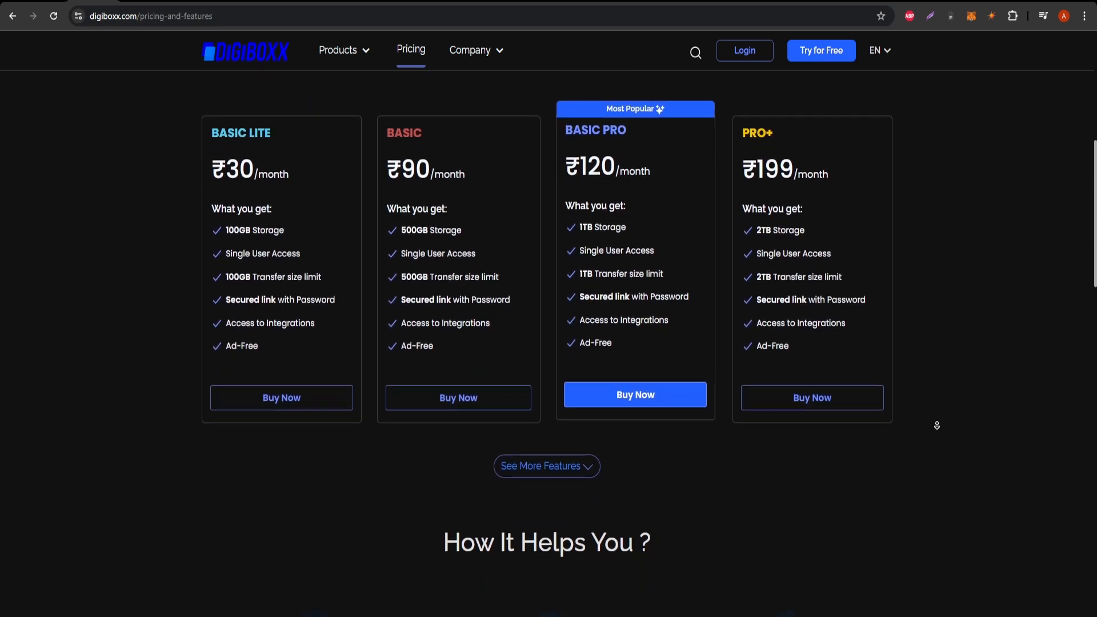
{"action": "scroll", "scroll_direction": "down", "scroll_amount": 3}
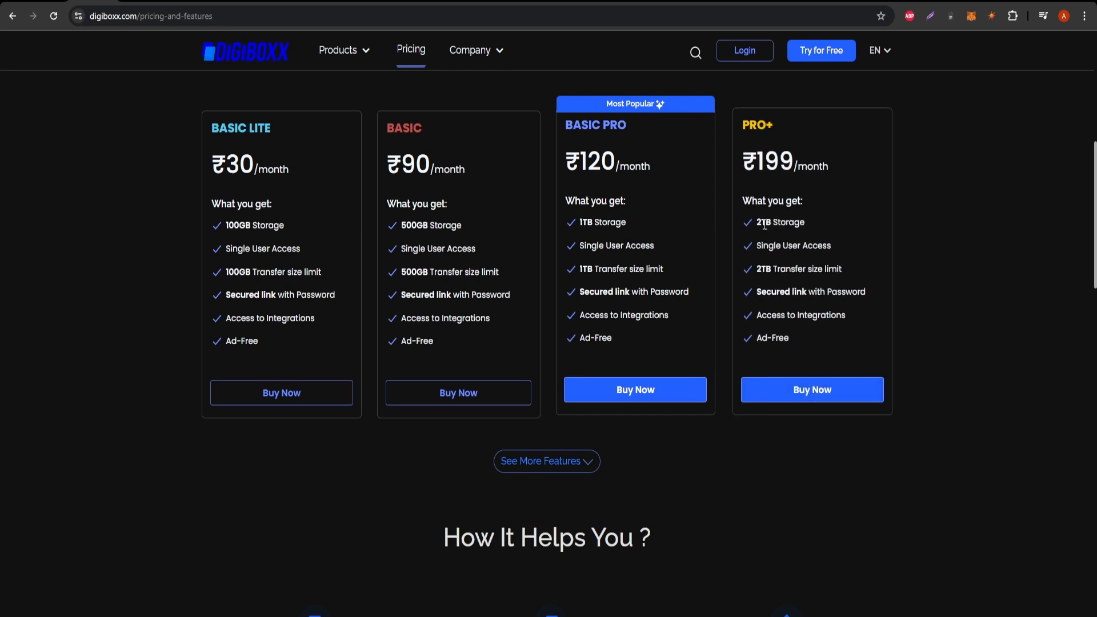
{"action": "double_click", "coordinate": [779, 222]}
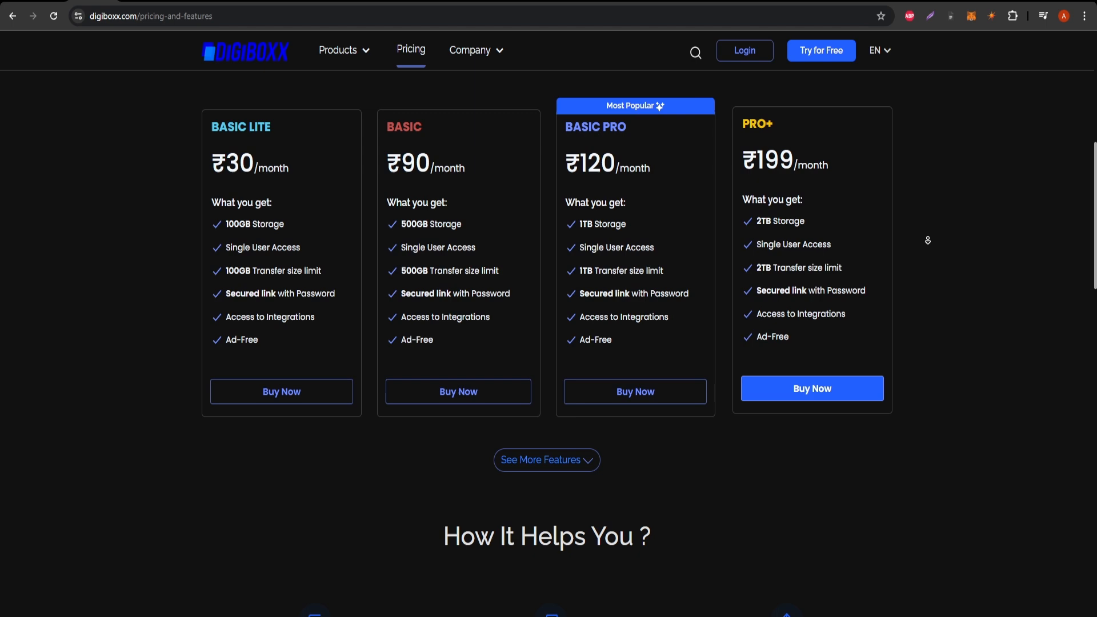
{"action": "scroll", "scroll_direction": "down", "scroll_amount": 3}
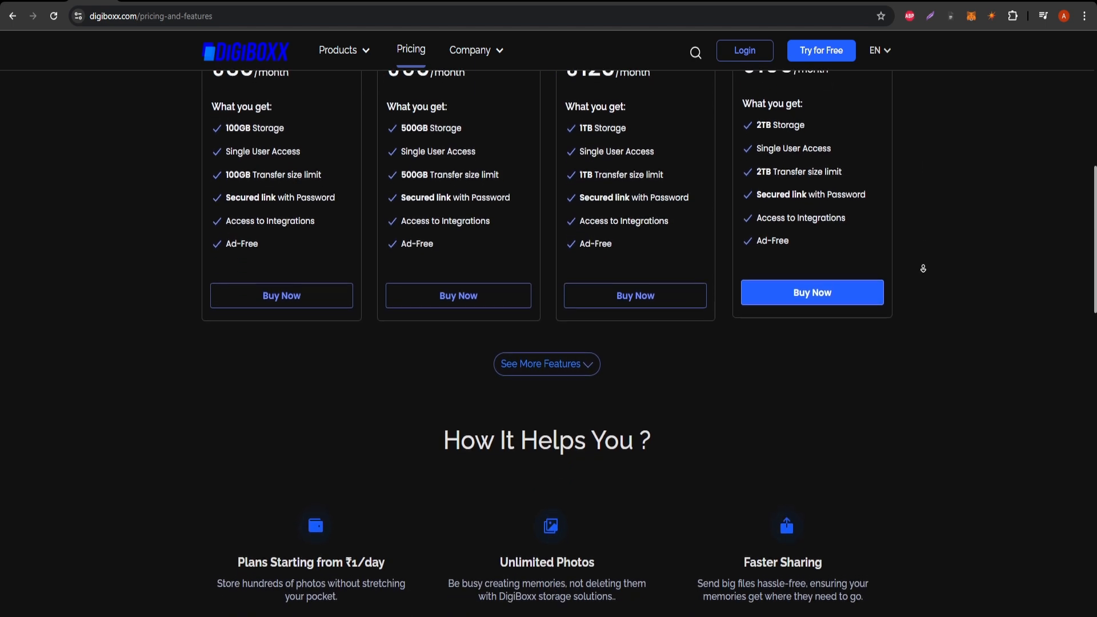
Scroll through the ₹199 2TB price comparison and 'Access your files' banner to the footer.
{"action": "scroll", "scroll_direction": "down", "scroll_amount": 3}
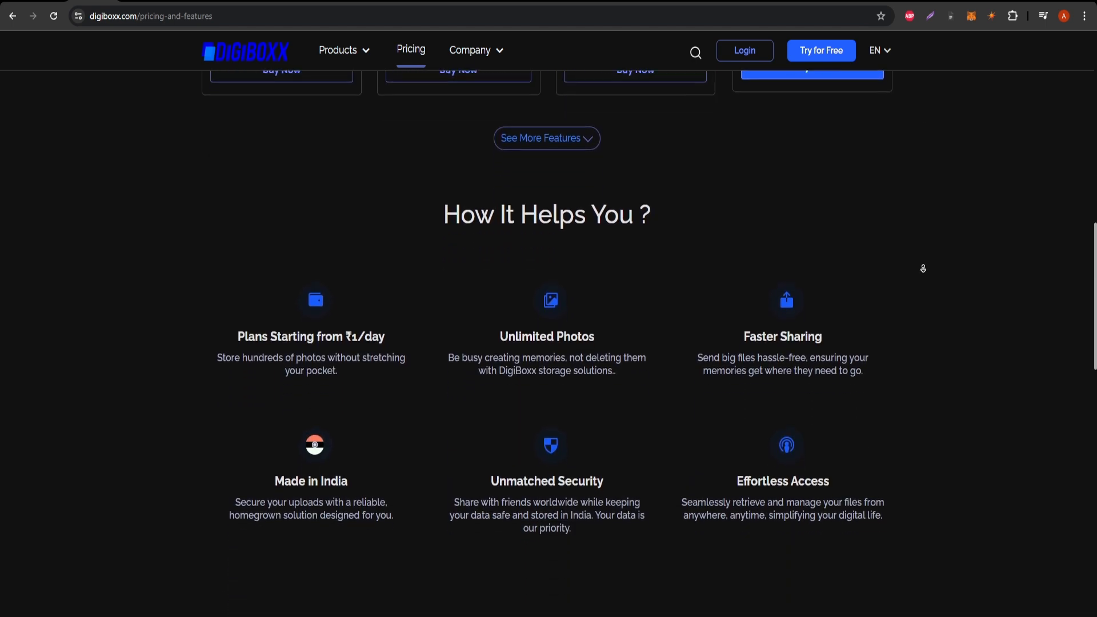
{"action": "scroll", "scroll_direction": "down", "scroll_amount": 3}
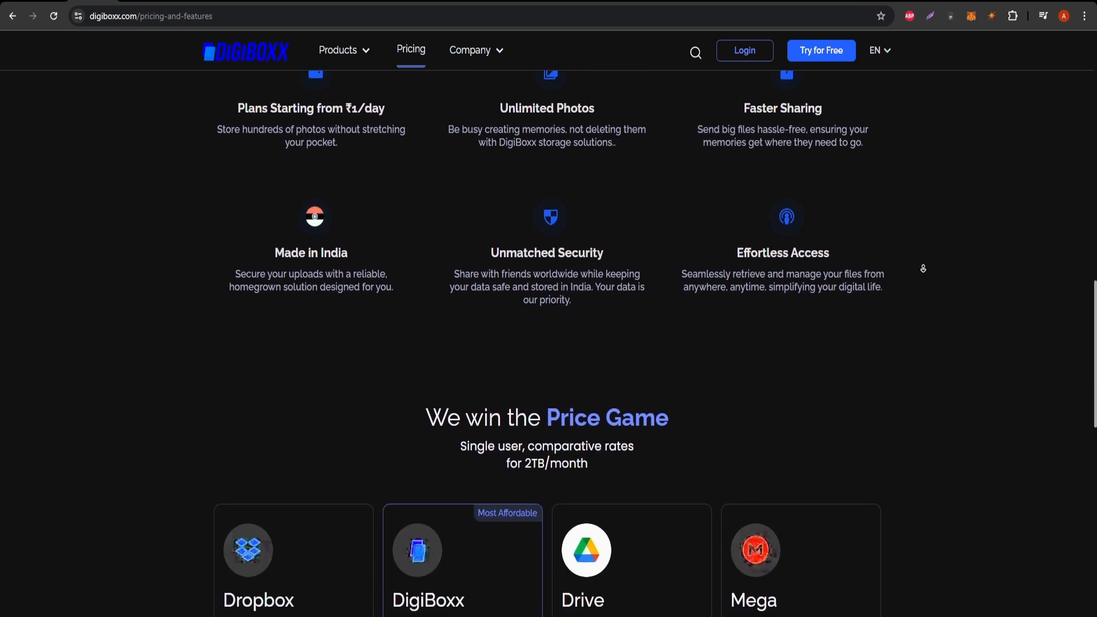
{"action": "scroll", "scroll_direction": "down", "scroll_amount": 3}
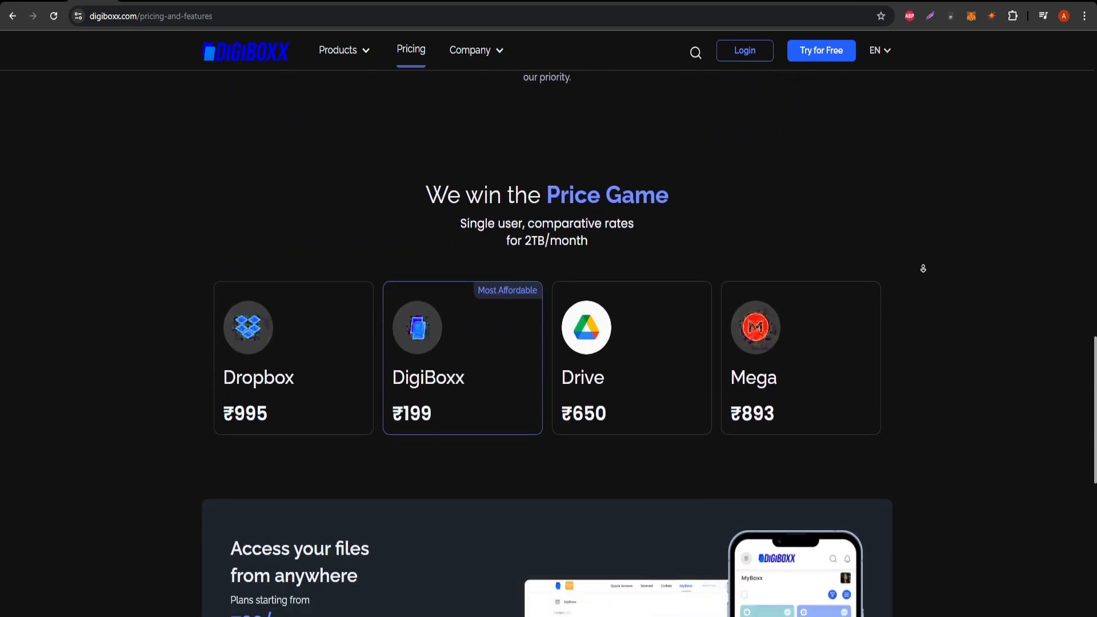
{"action": "scroll", "scroll_direction": "down", "scroll_amount": 3}
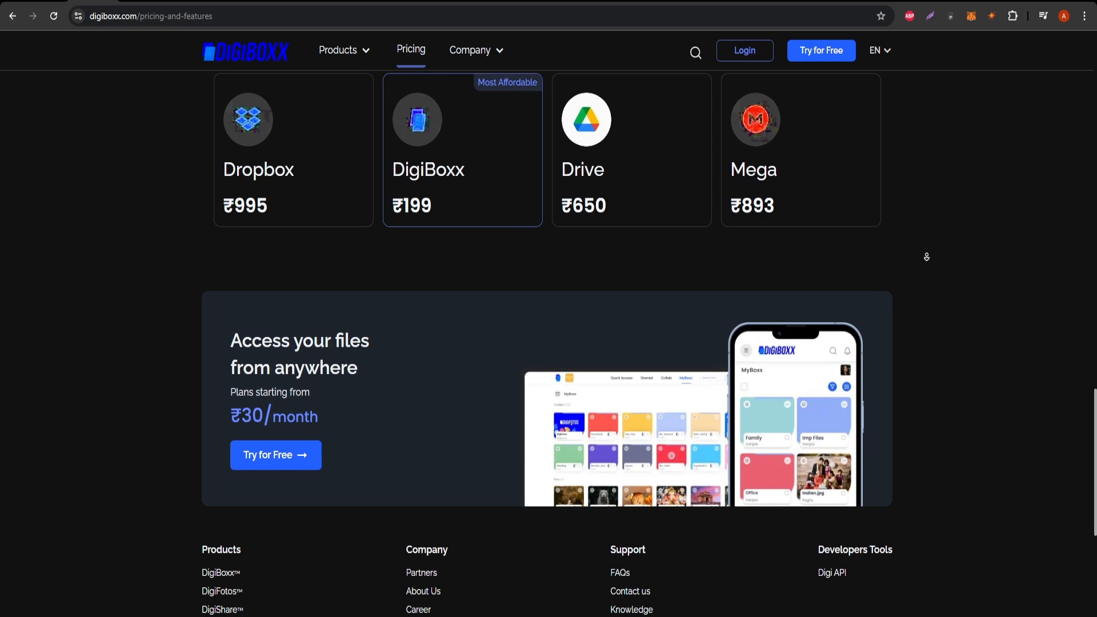
{"action": "scroll", "scroll_direction": "down", "scroll_amount": 3}
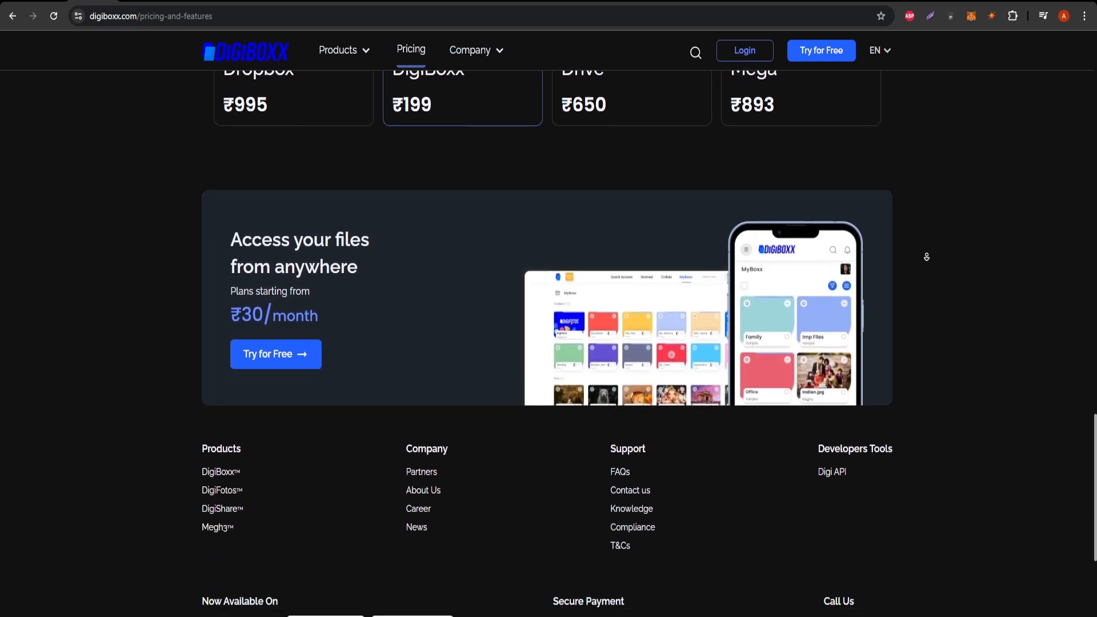
{"action": "scroll", "scroll_direction": "down", "scroll_amount": 3}
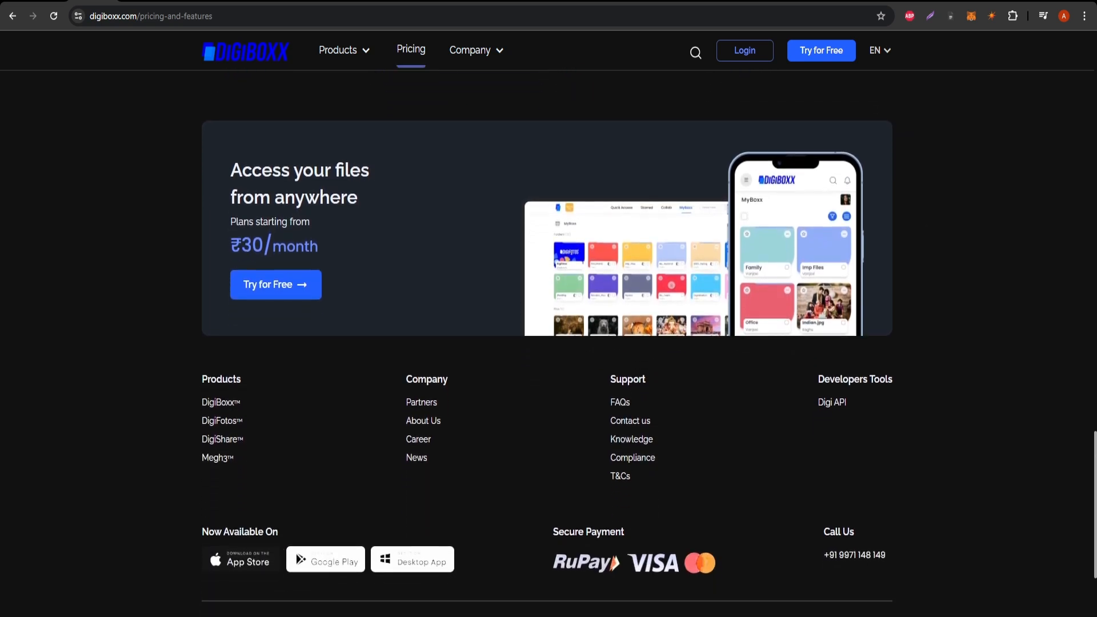